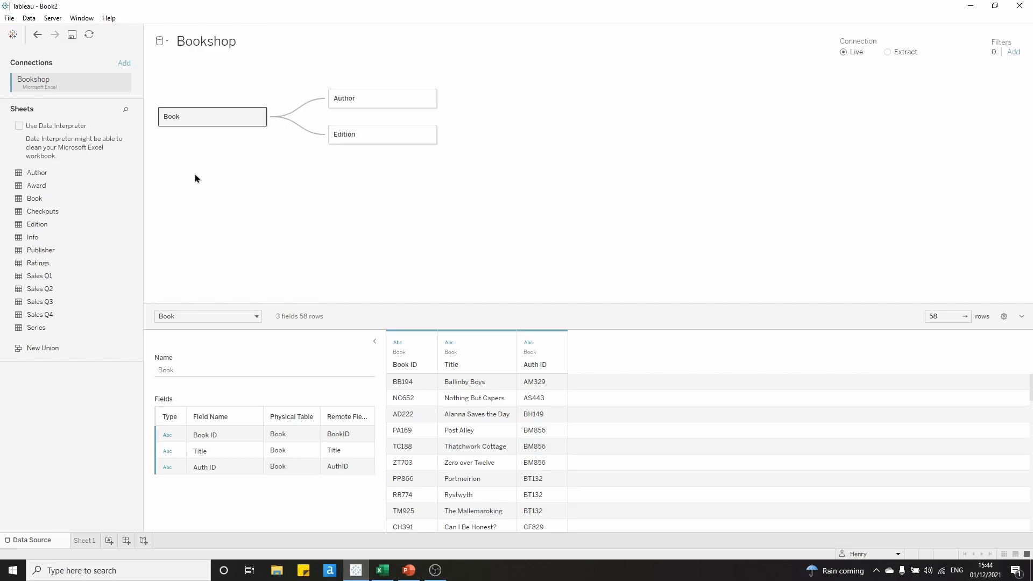
mouse_move(275, 153)
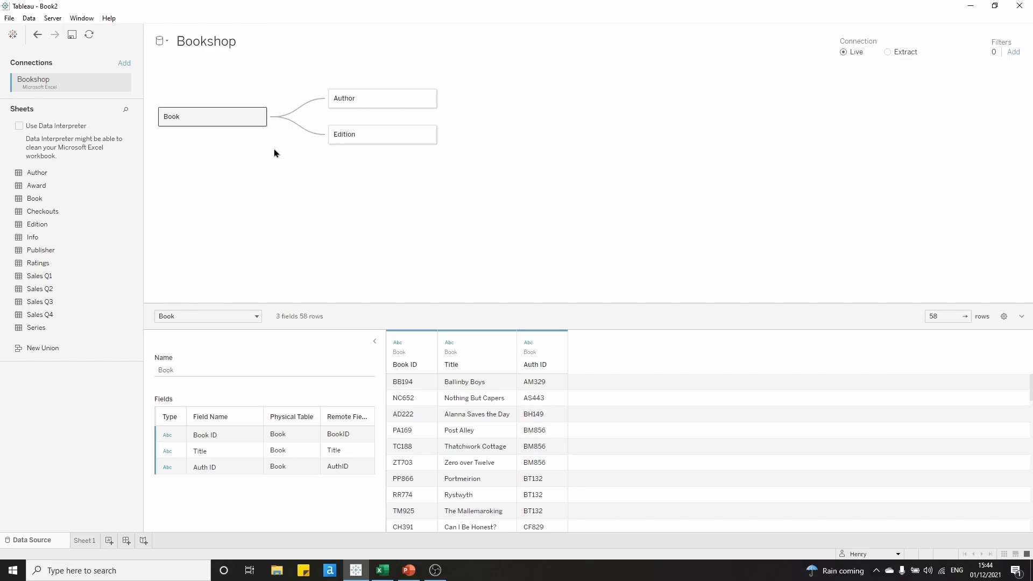
mouse_move(304, 116)
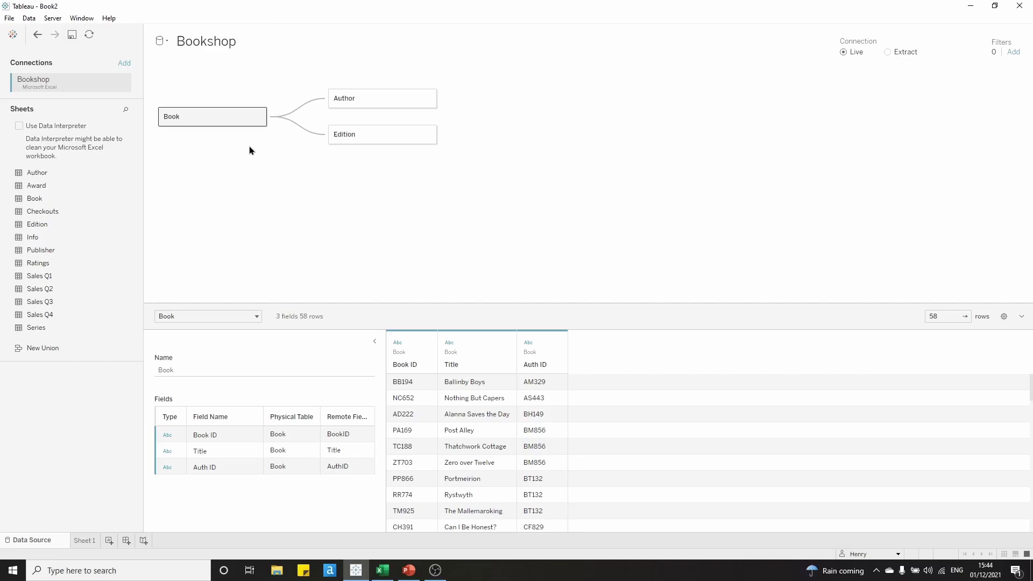
mouse_move(284, 154)
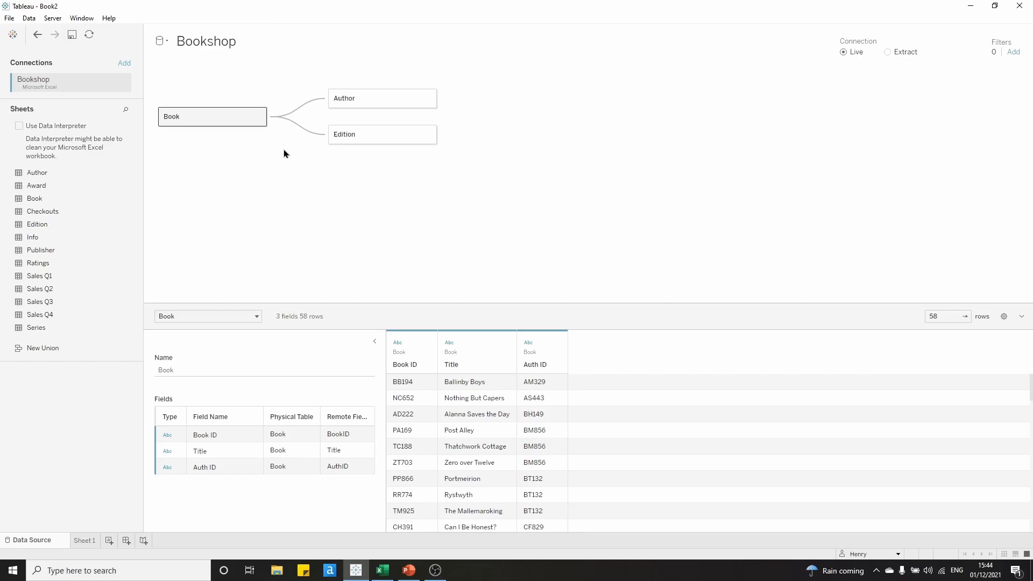
mouse_move(289, 155)
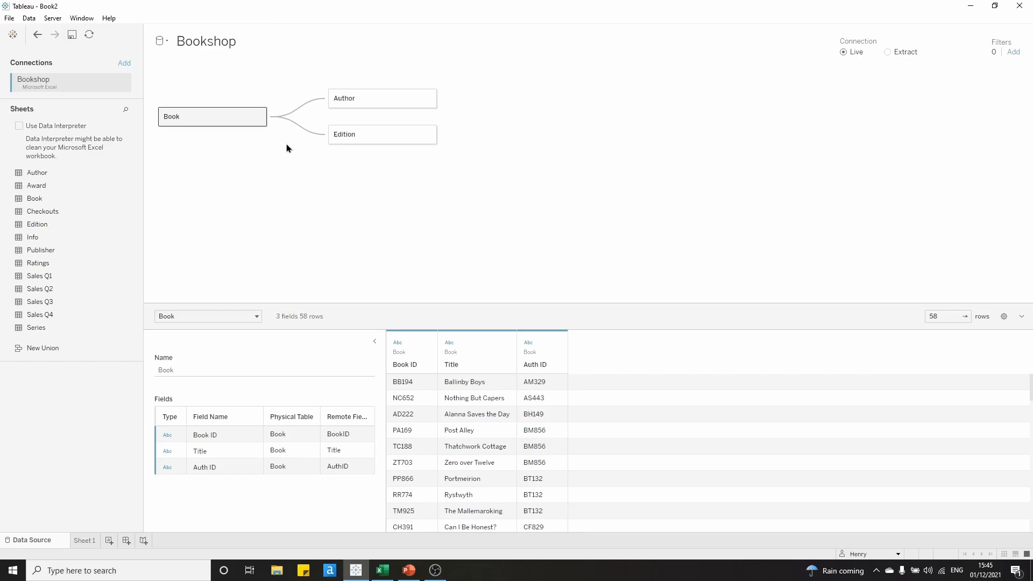
mouse_move(298, 138)
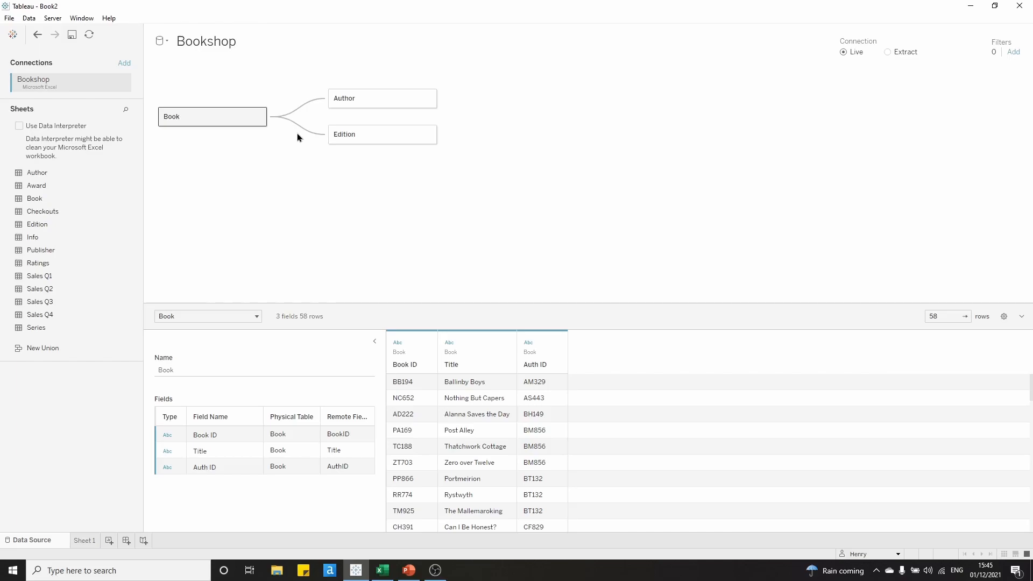
mouse_move(295, 116)
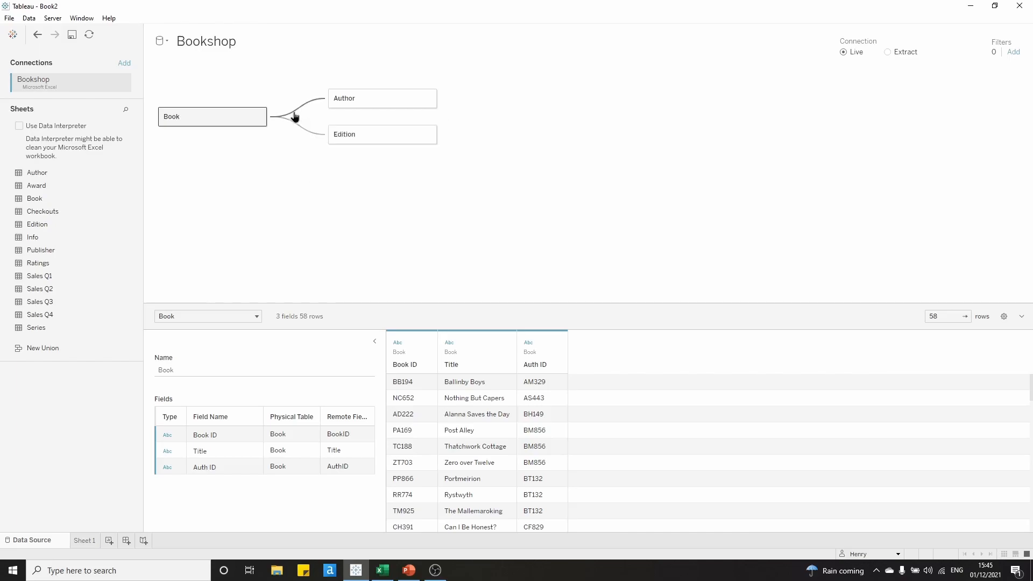
mouse_move(284, 158)
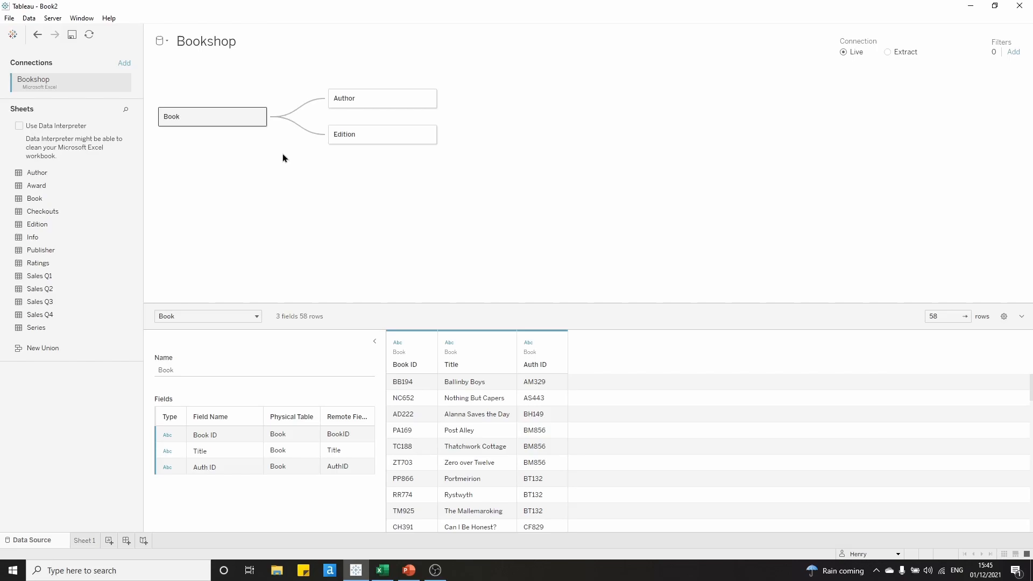
mouse_move(278, 181)
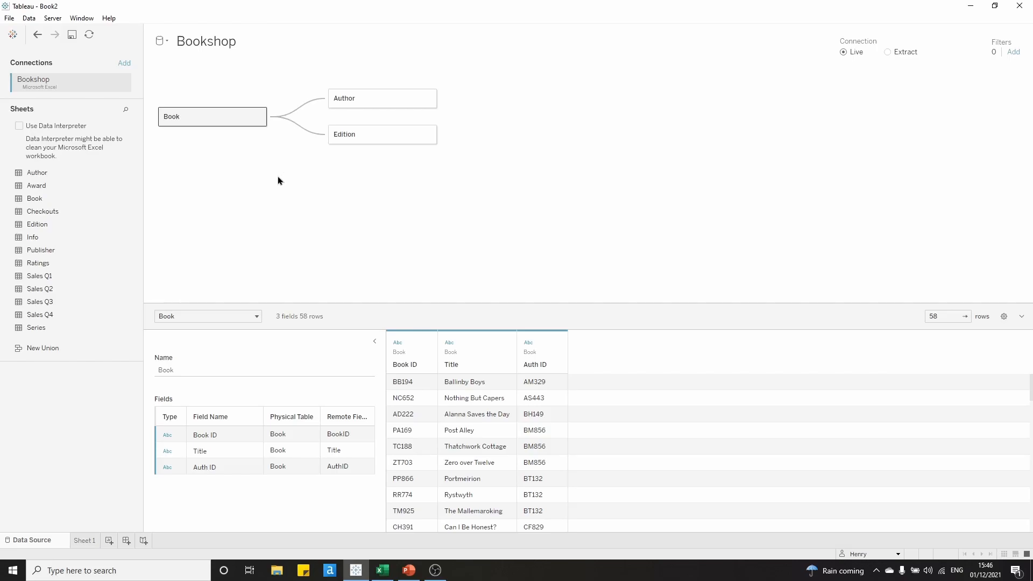
mouse_move(212, 117)
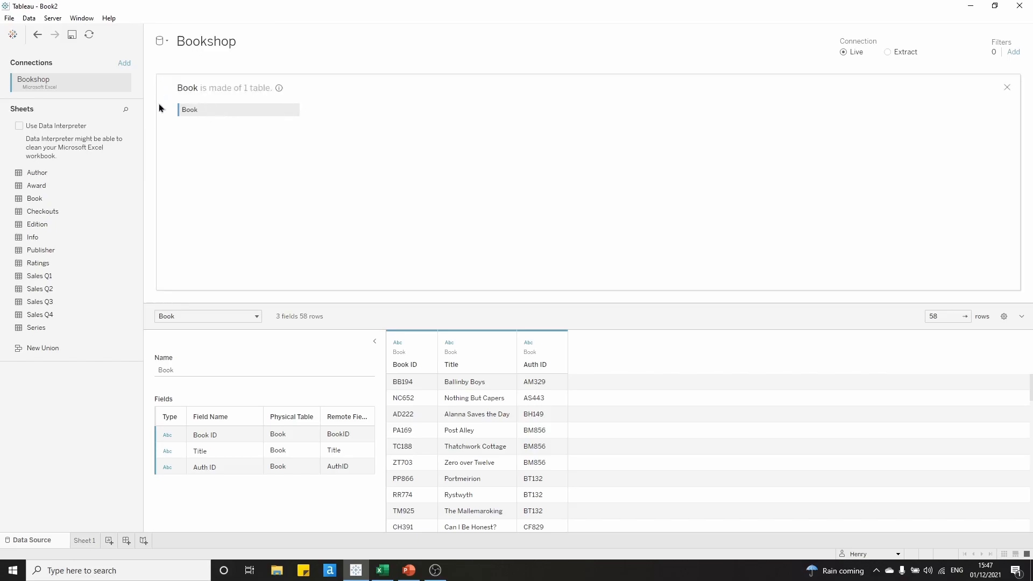
mouse_move(208, 179)
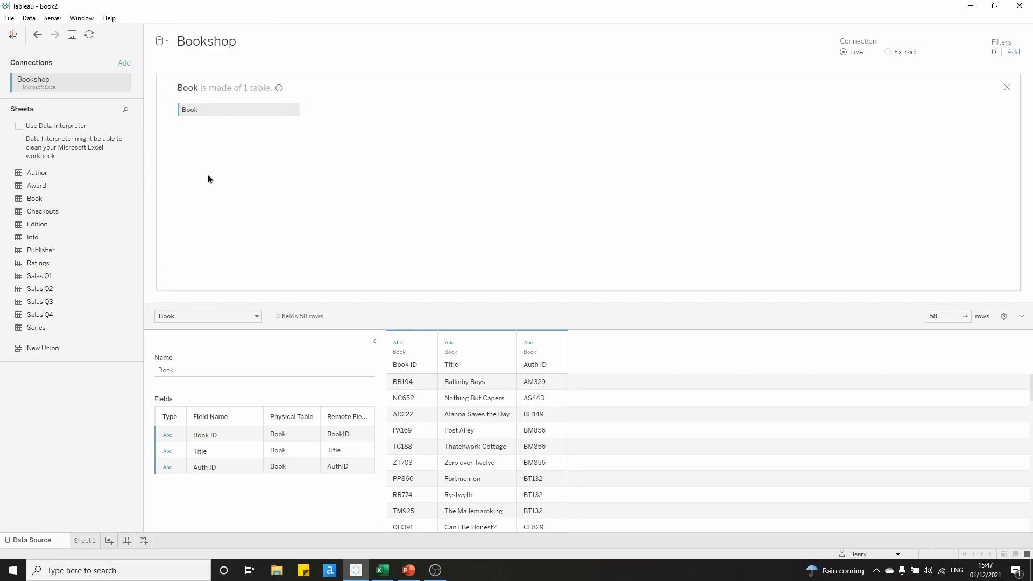
mouse_move(211, 138)
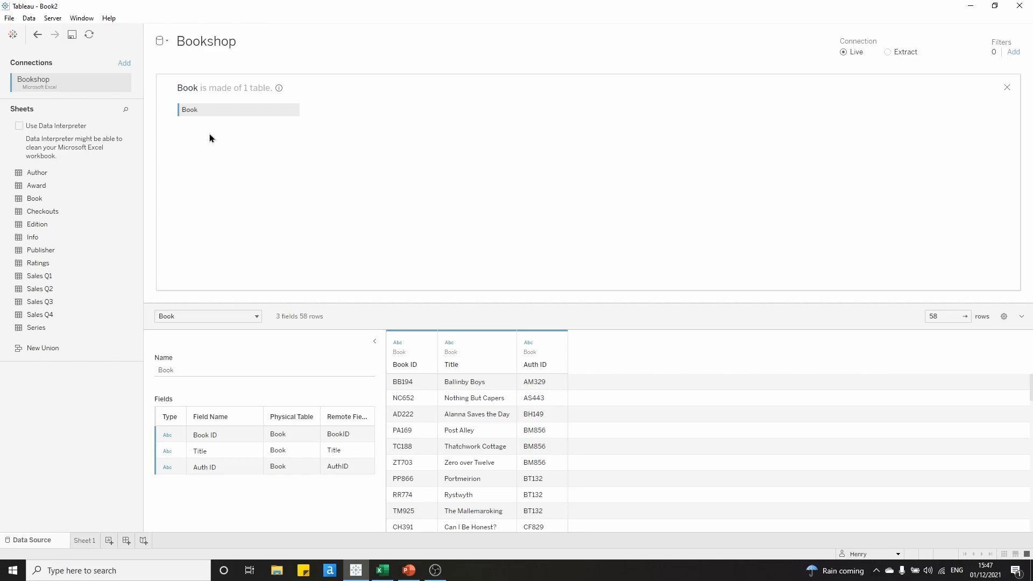
mouse_move(93, 198)
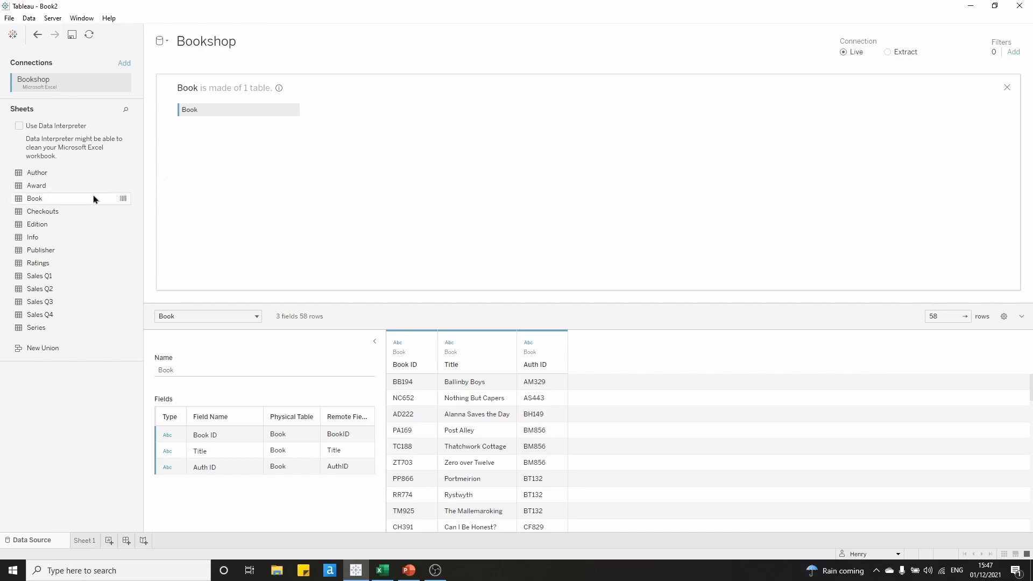
mouse_move(52, 187)
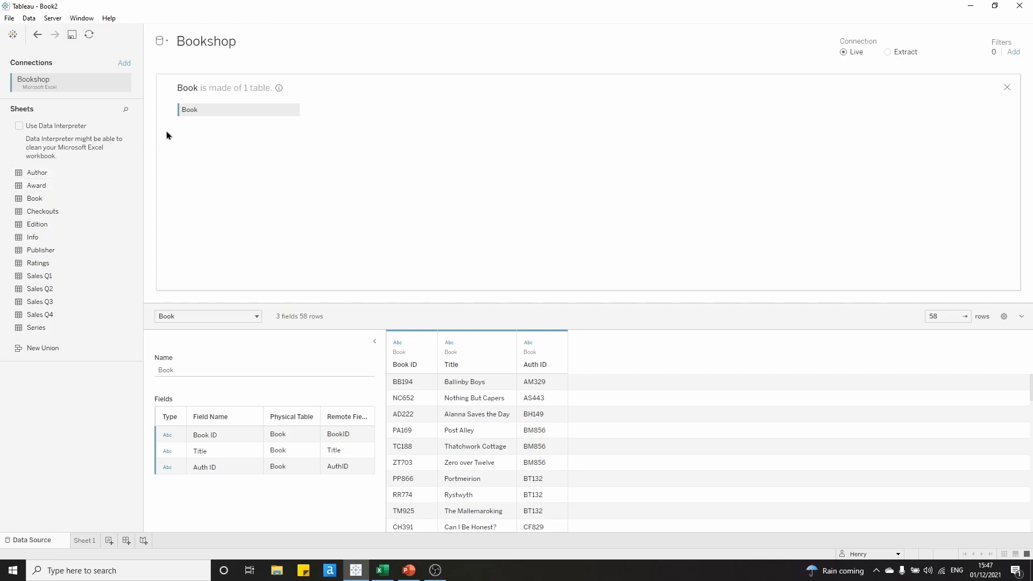
mouse_move(203, 165)
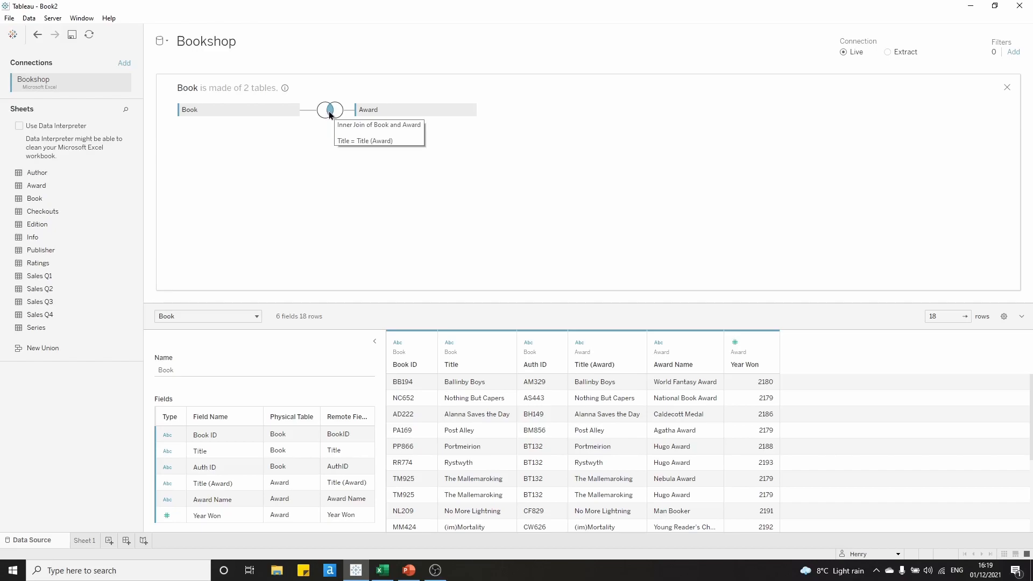
- View the Book–Award join settings and select its Book-side Title clause
left_click(326, 110)
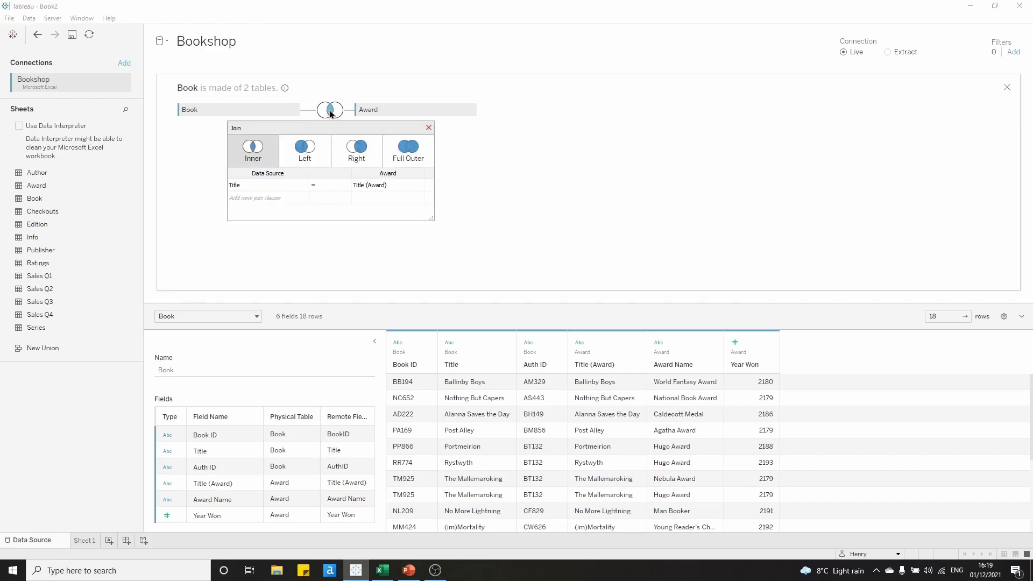
left_click(306, 150)
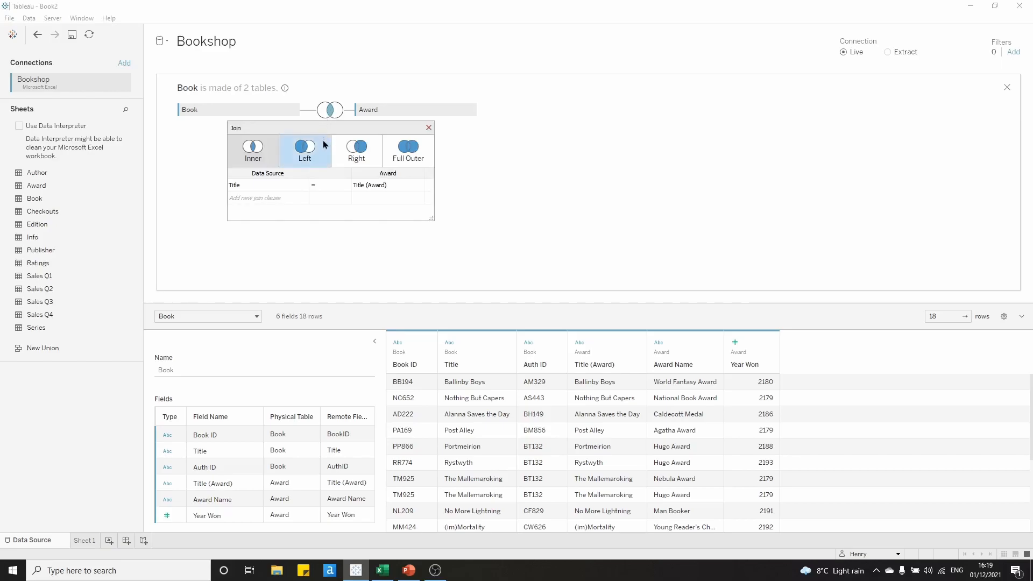
left_click(253, 149)
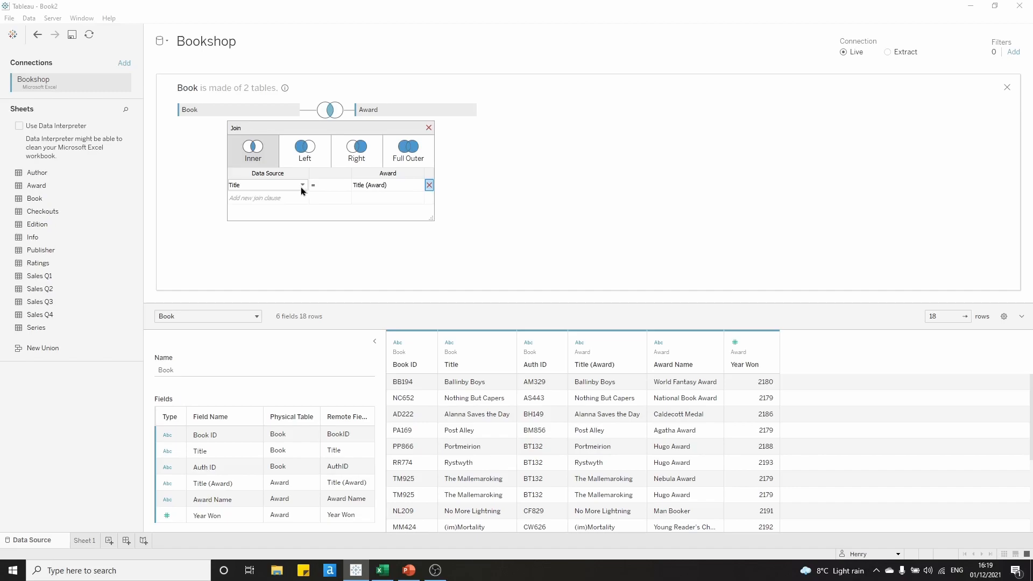
mouse_move(301, 187)
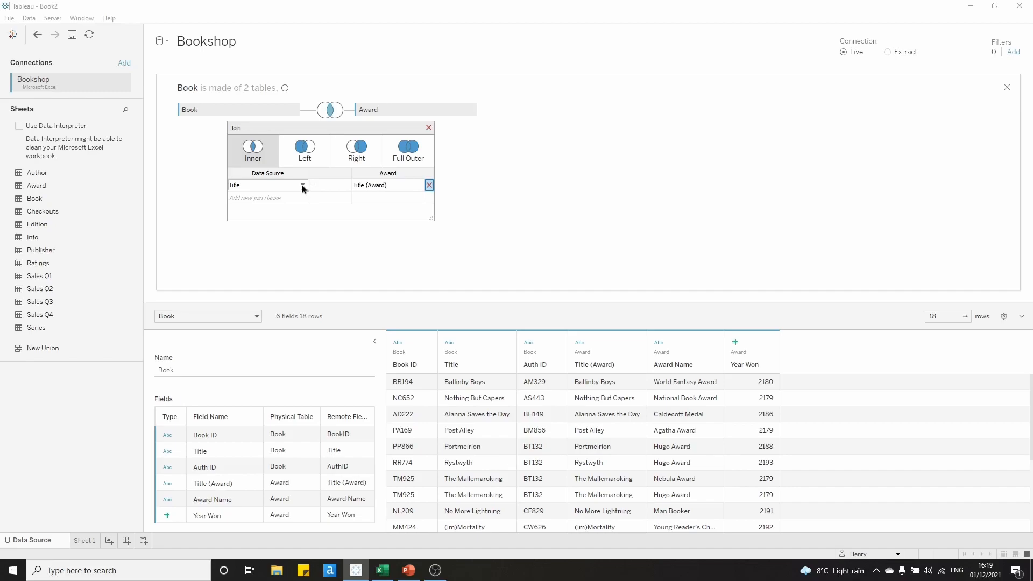
mouse_move(272, 192)
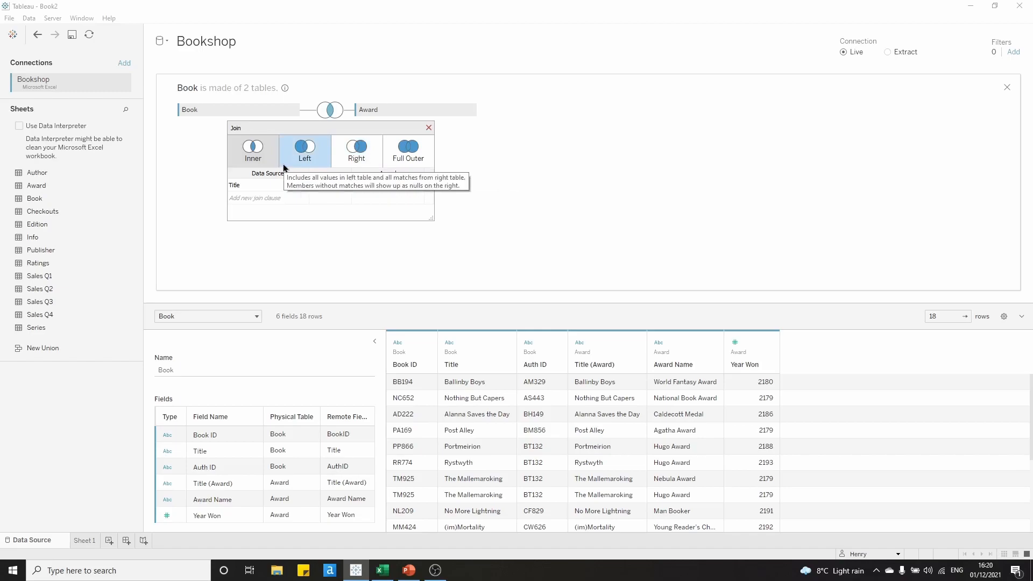
left_click(253, 151)
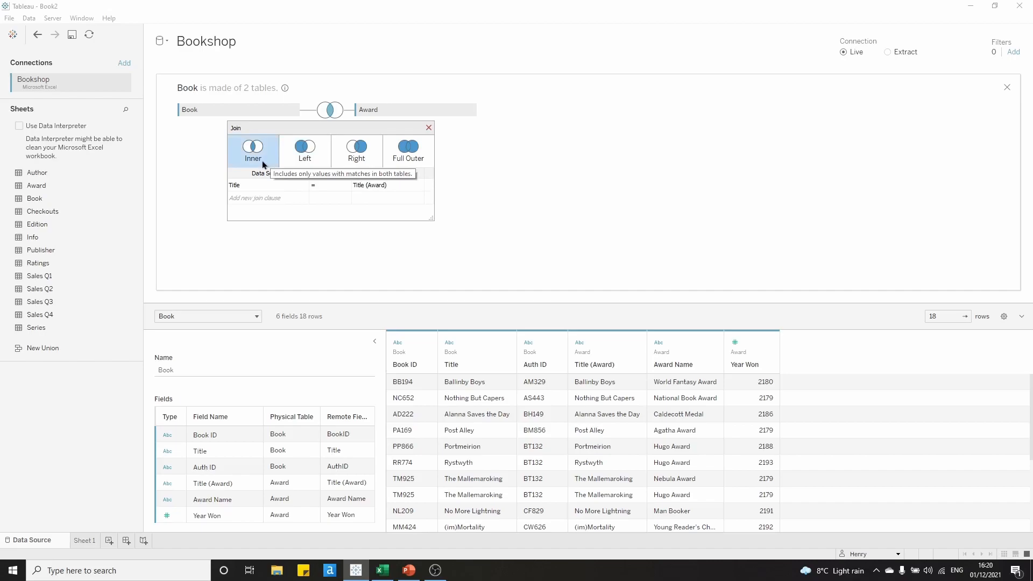
mouse_move(245, 157)
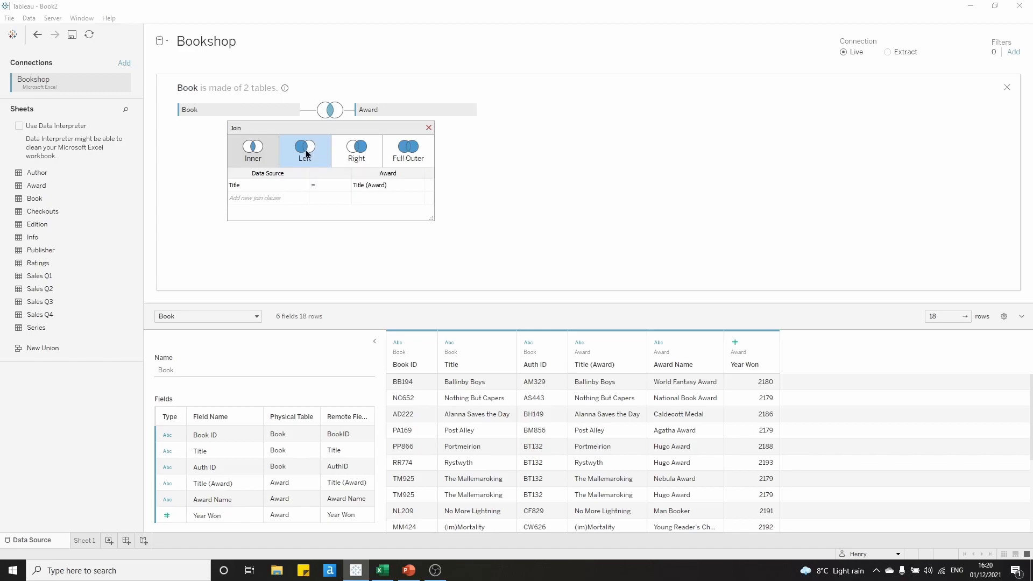
mouse_move(306, 153)
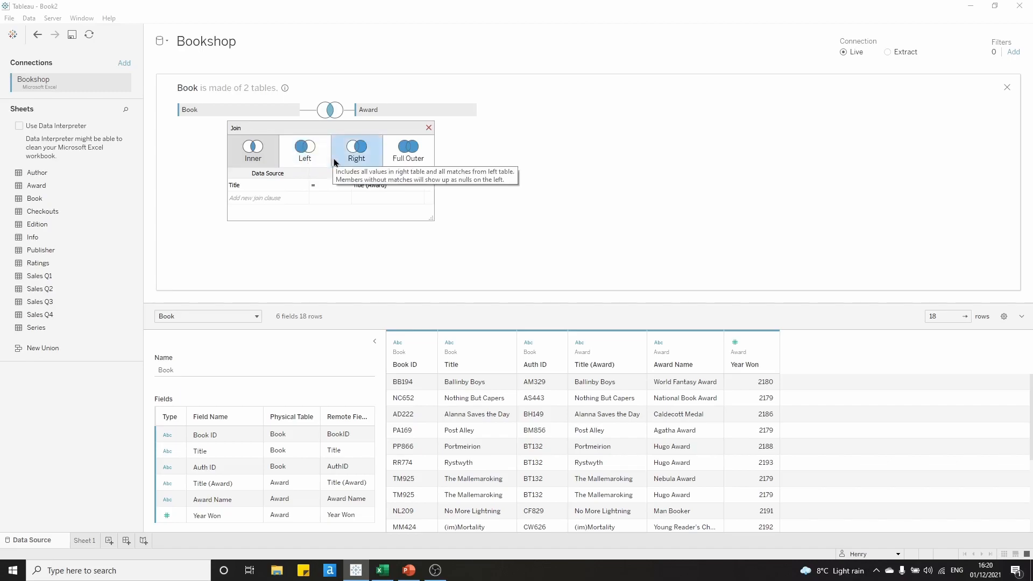
mouse_move(339, 161)
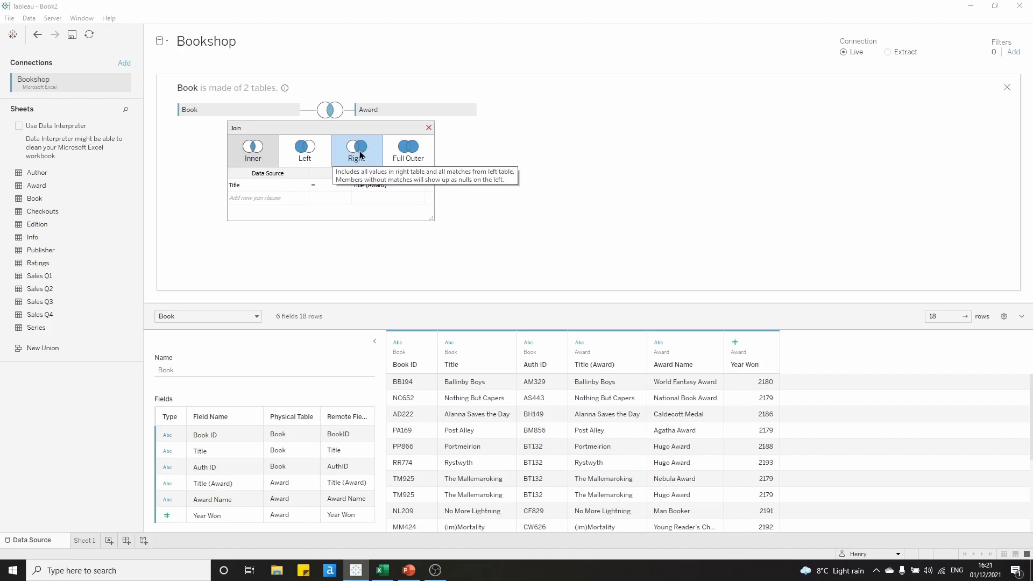
mouse_move(408, 150)
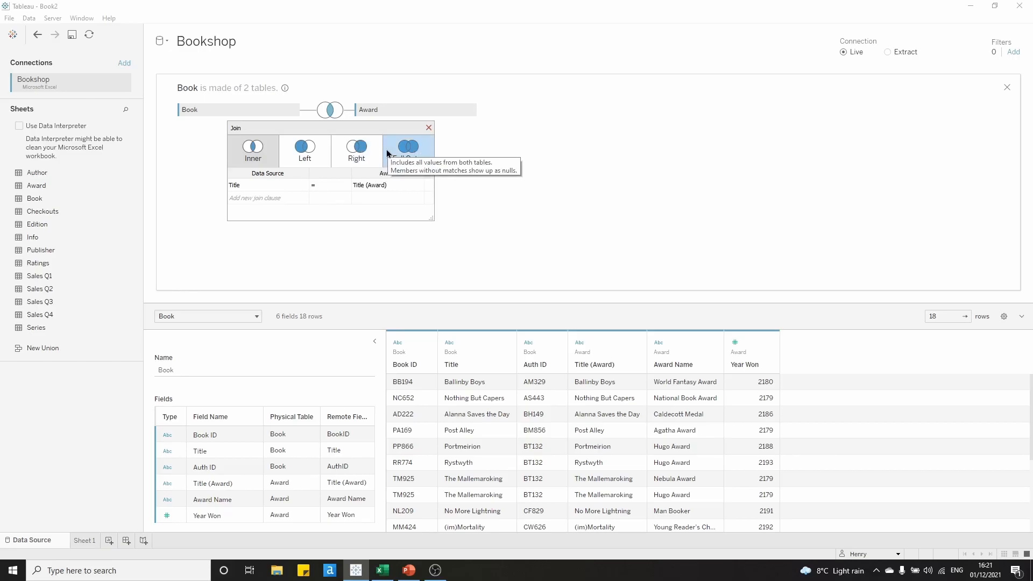
mouse_move(463, 141)
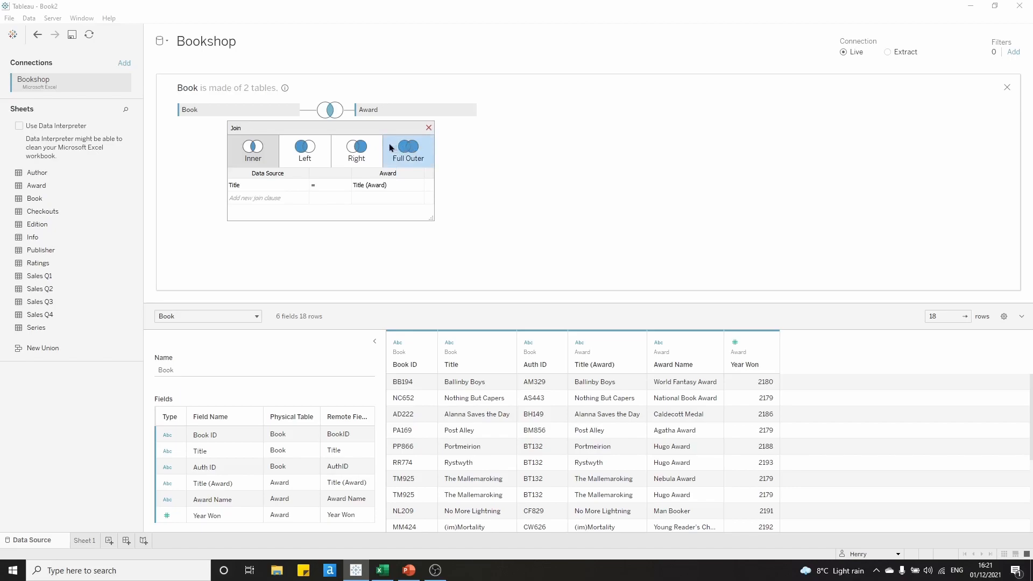
mouse_move(408, 148)
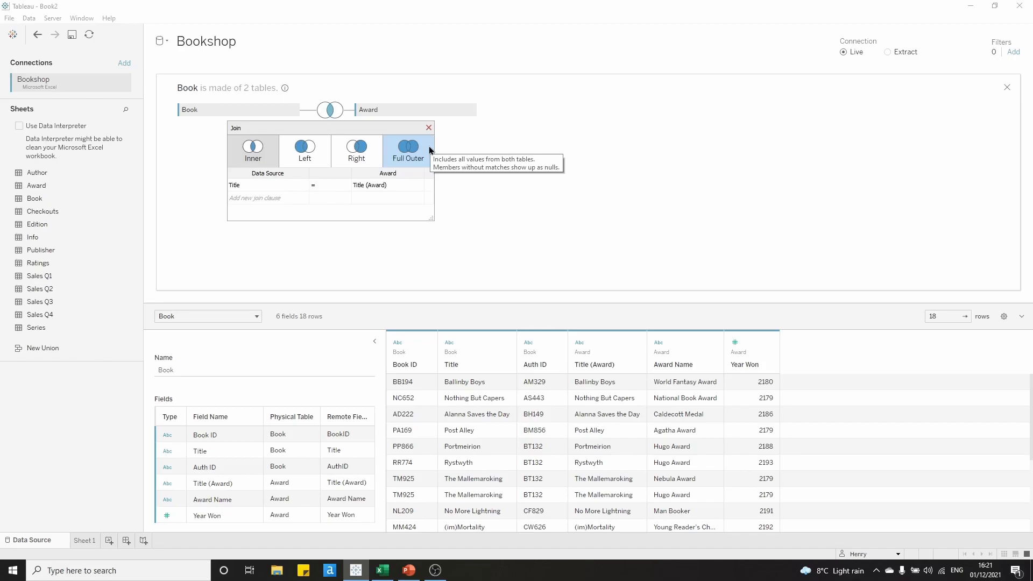
left_click(305, 150)
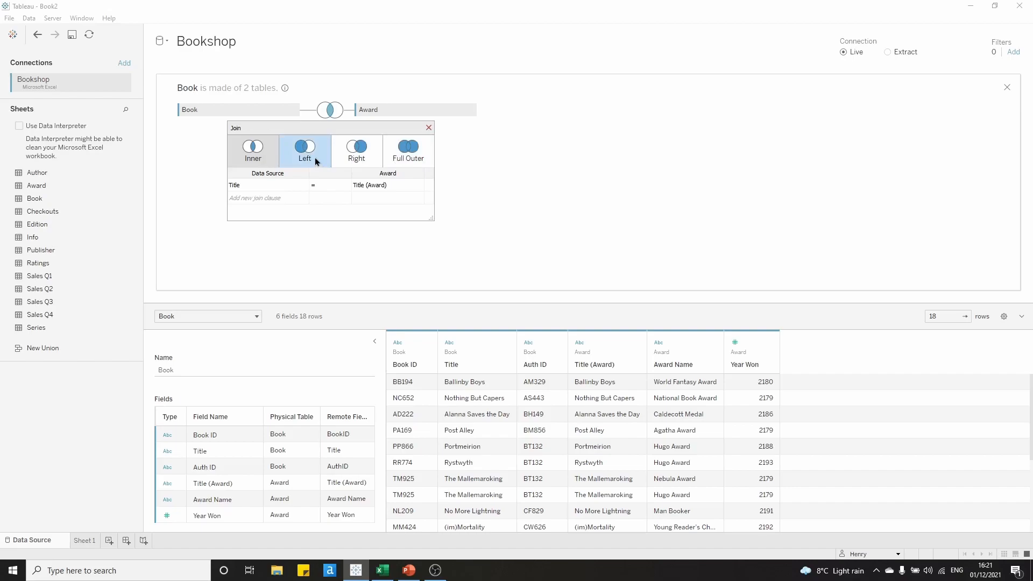
left_click(305, 146)
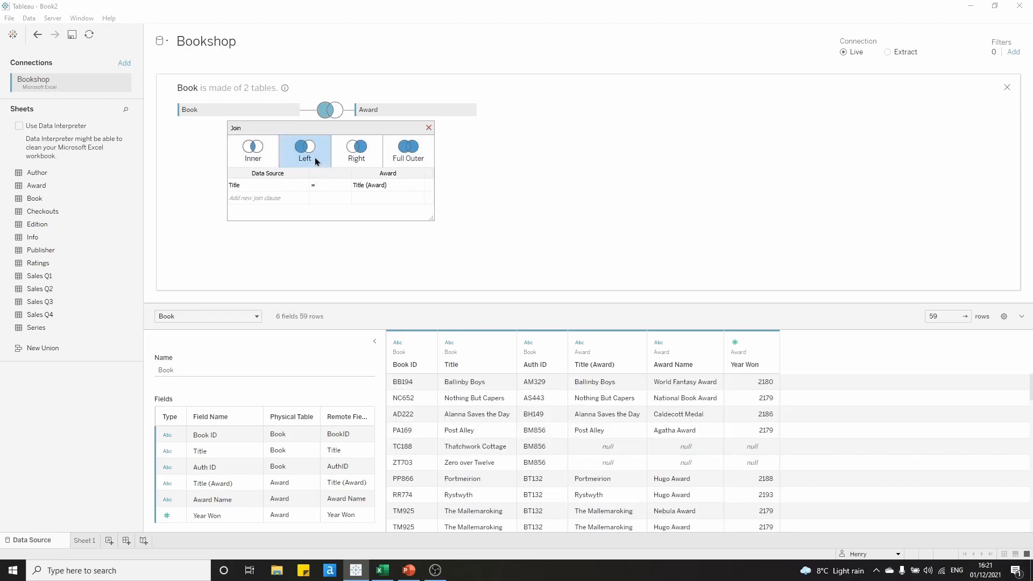
mouse_move(428, 127)
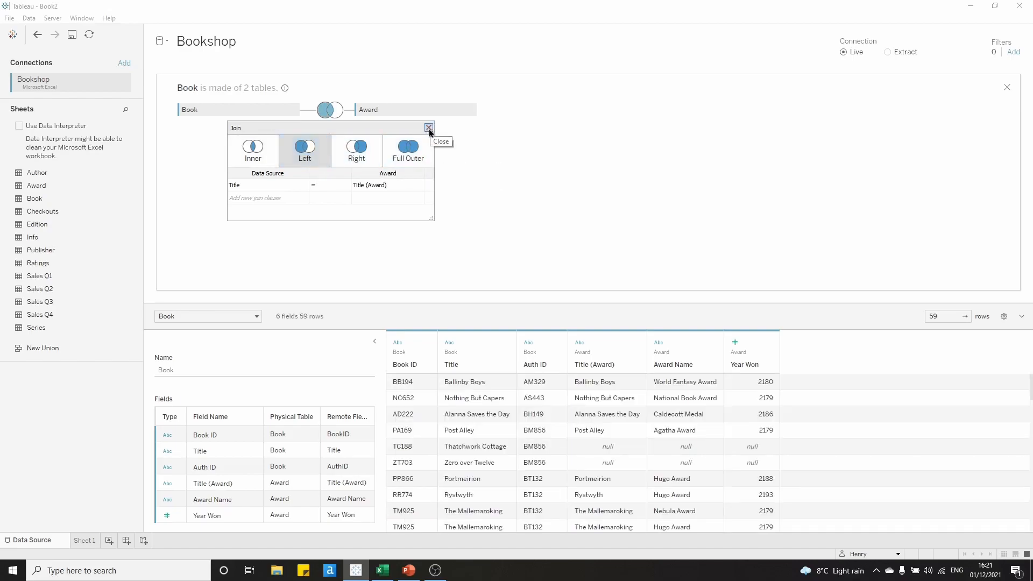
left_click(429, 127)
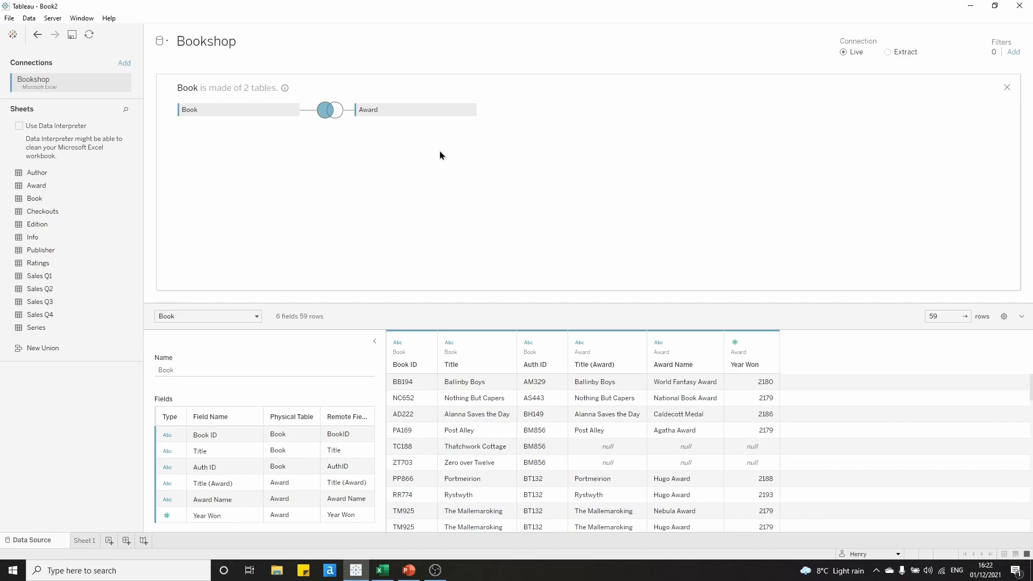
mouse_move(247, 180)
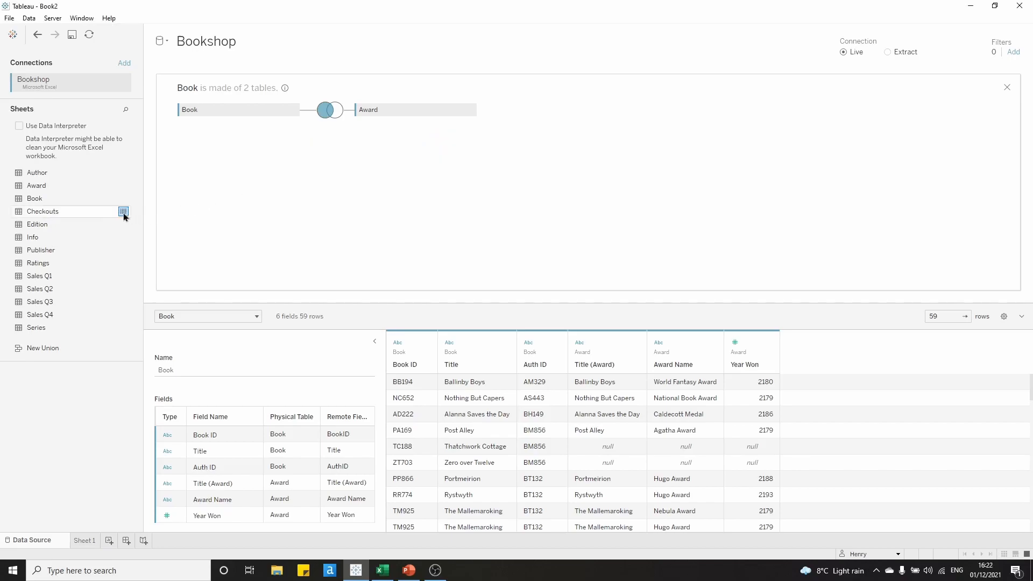
mouse_move(113, 220)
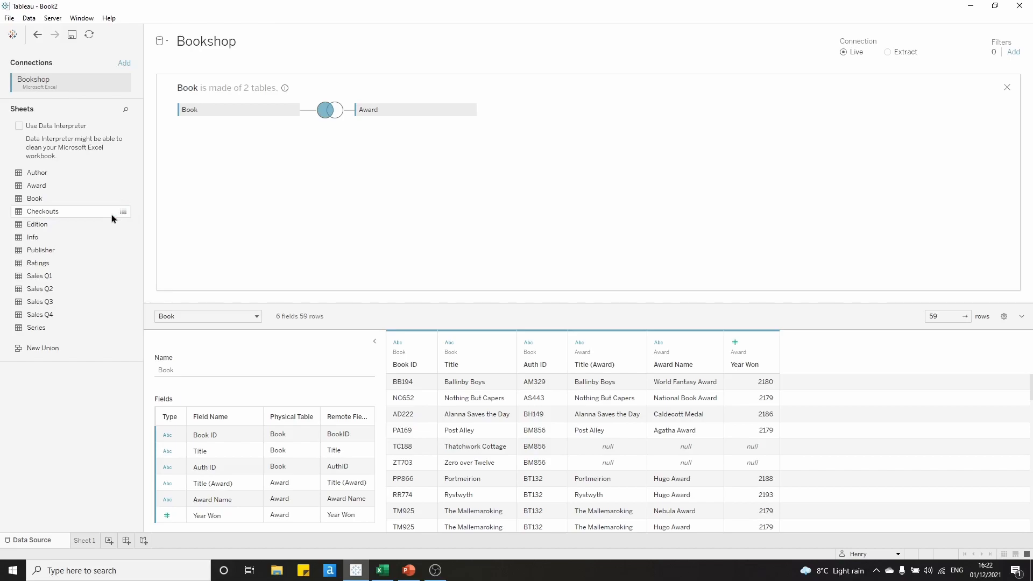
mouse_move(62, 205)
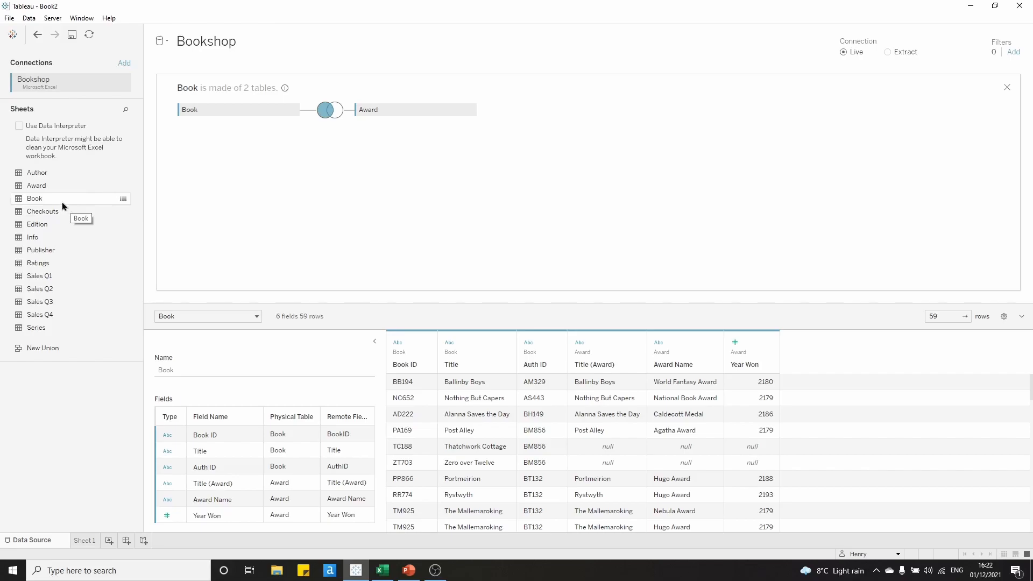
- Drag Info onto the canvas under Book and choose Book ID as the Book-side join field
left_click_drag(32, 237, 321, 151)
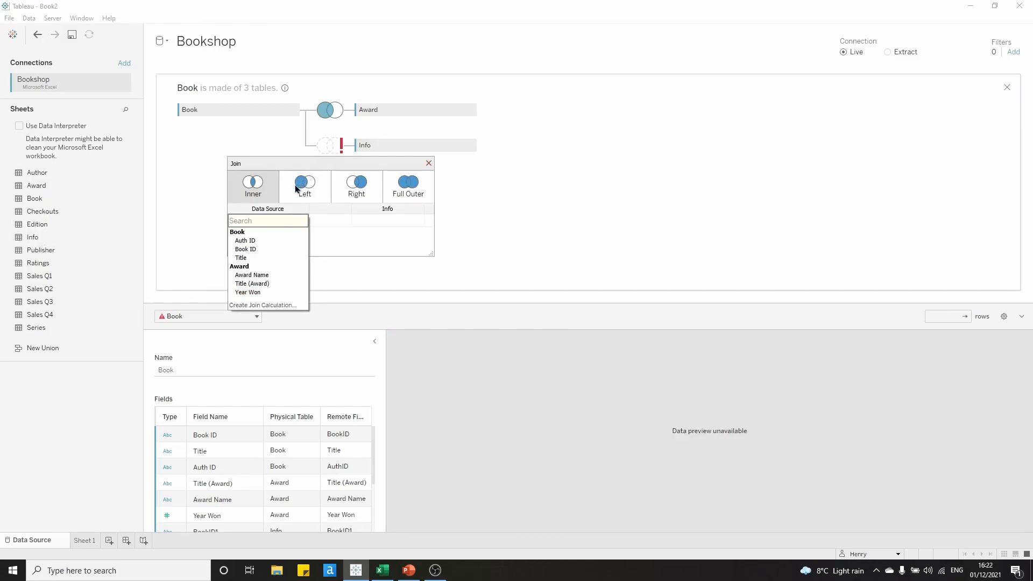
mouse_move(288, 205)
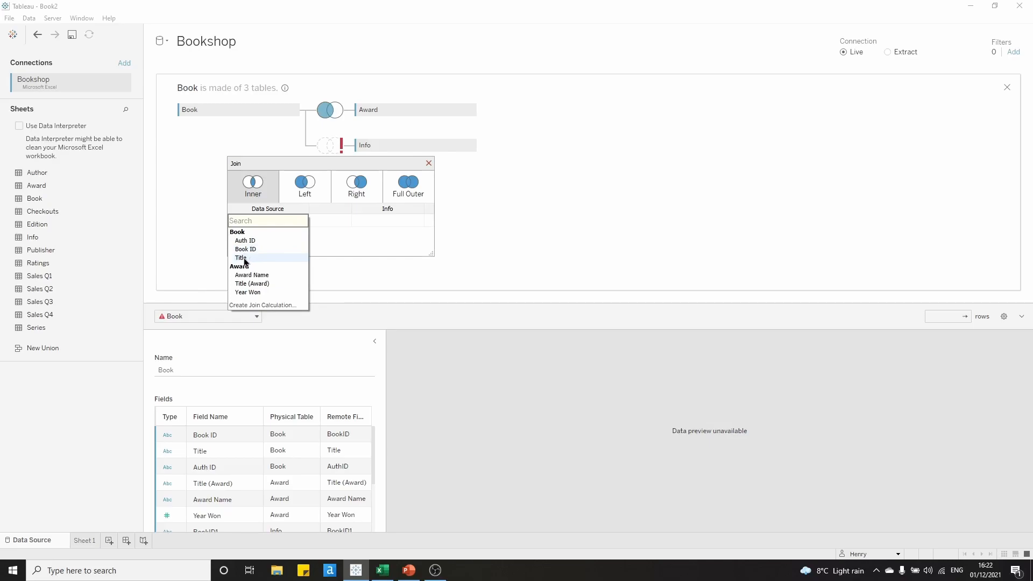
left_click(245, 249)
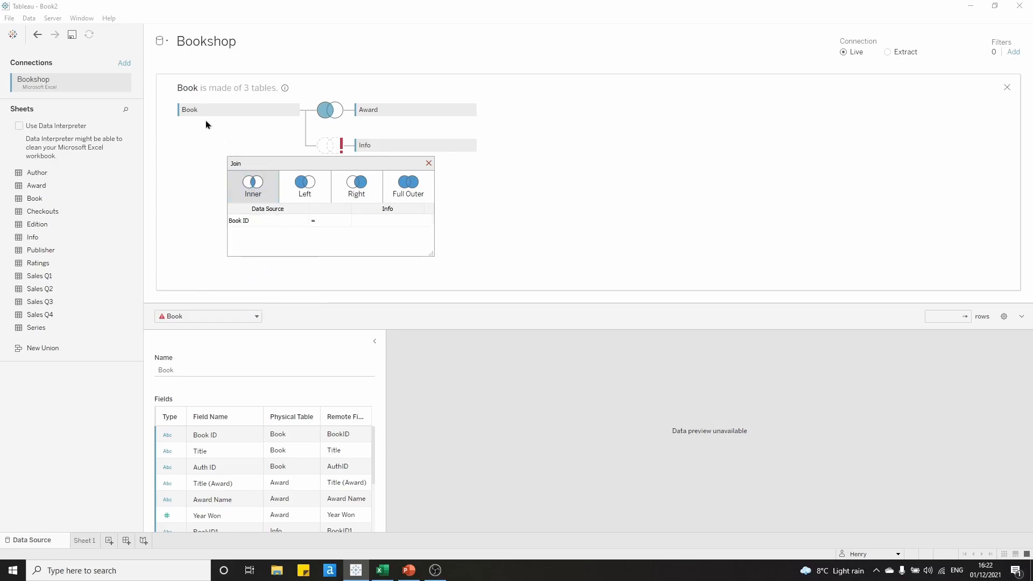
left_click(329, 220)
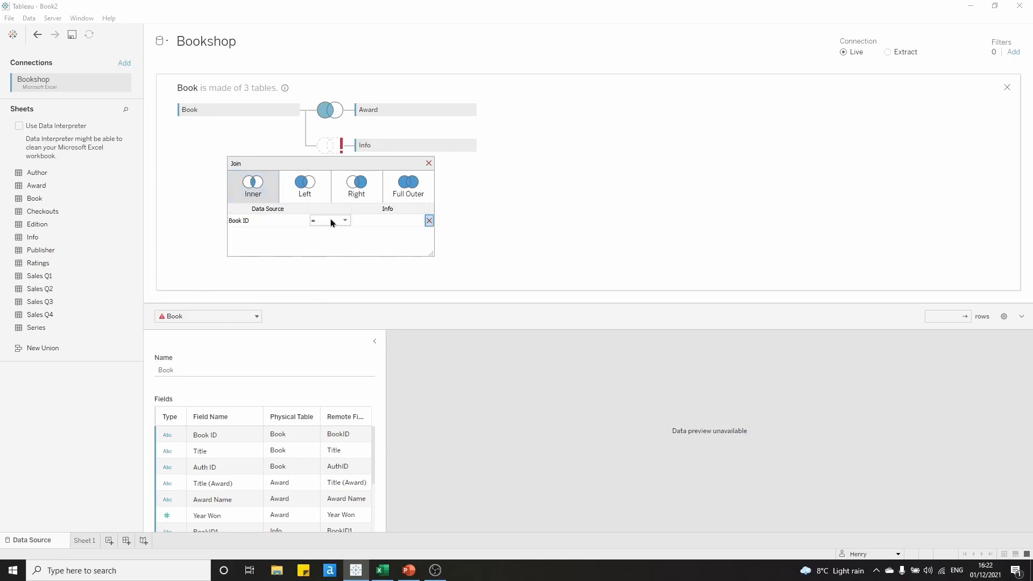
left_click(388, 220)
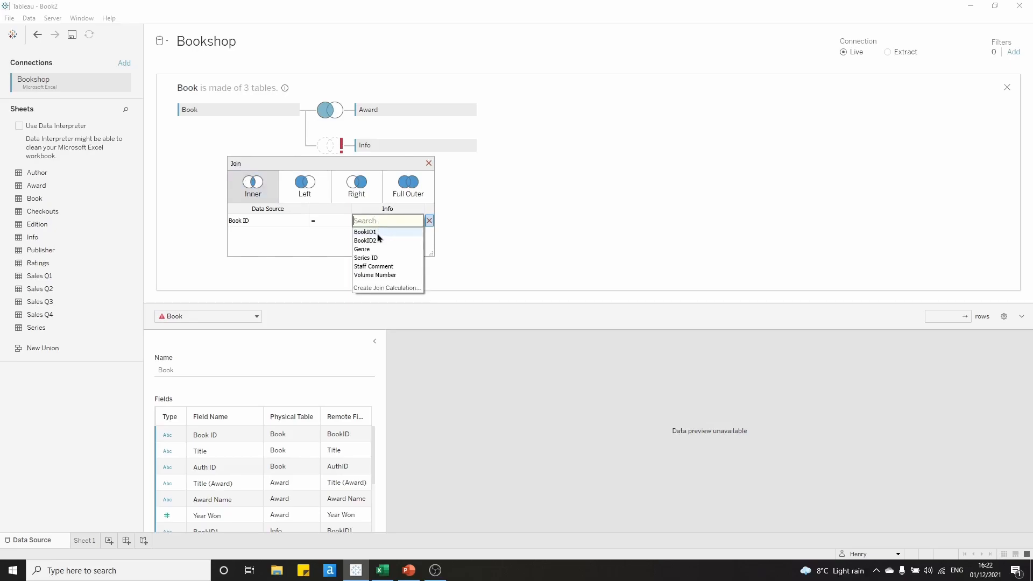
mouse_move(380, 243)
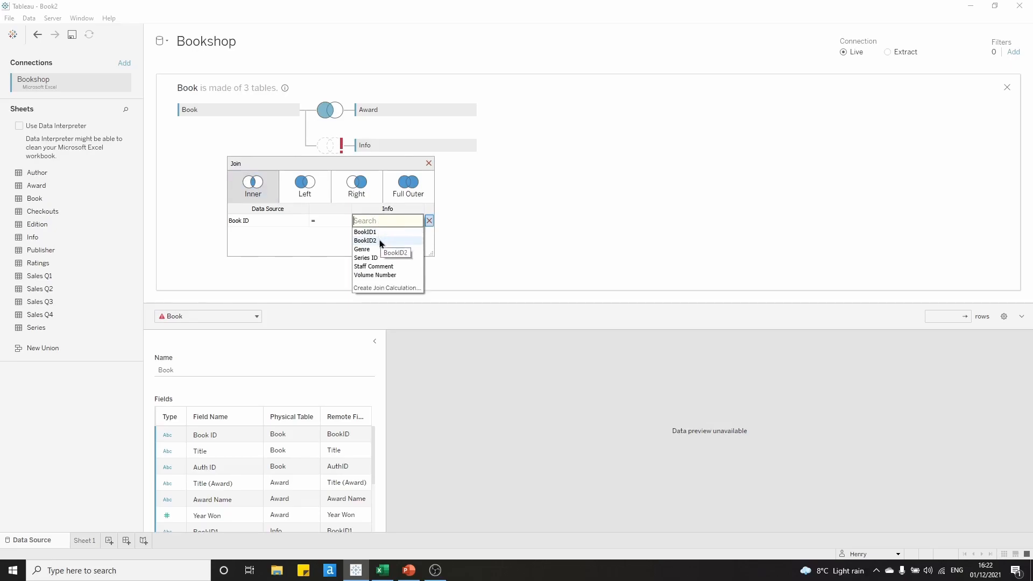
mouse_move(345, 243)
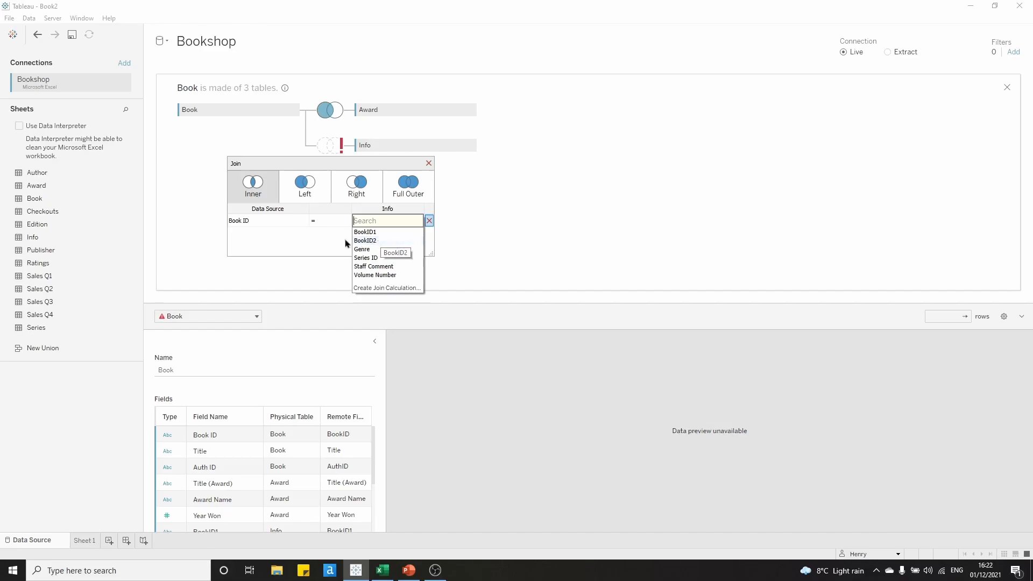
mouse_move(281, 226)
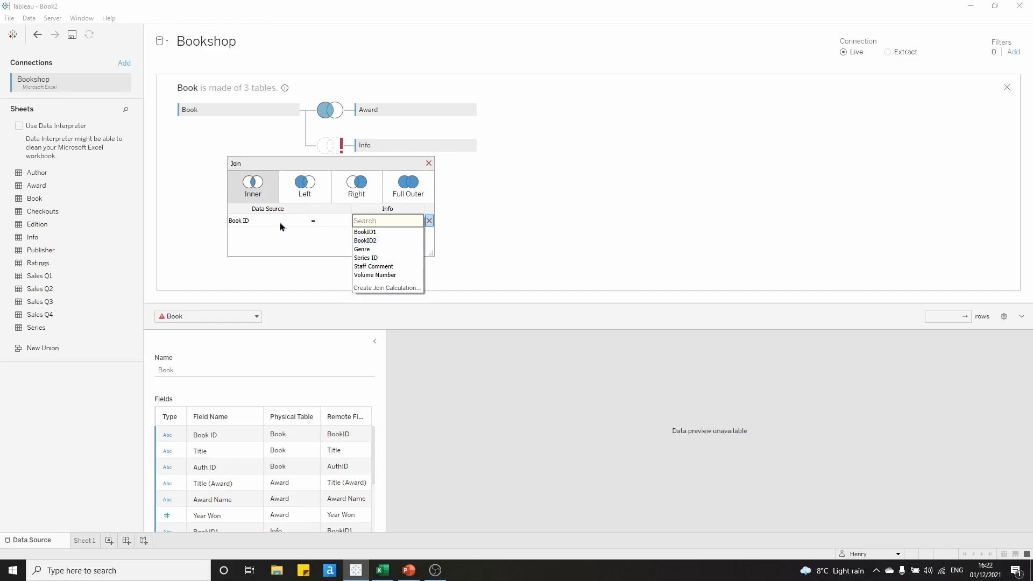
mouse_move(321, 225)
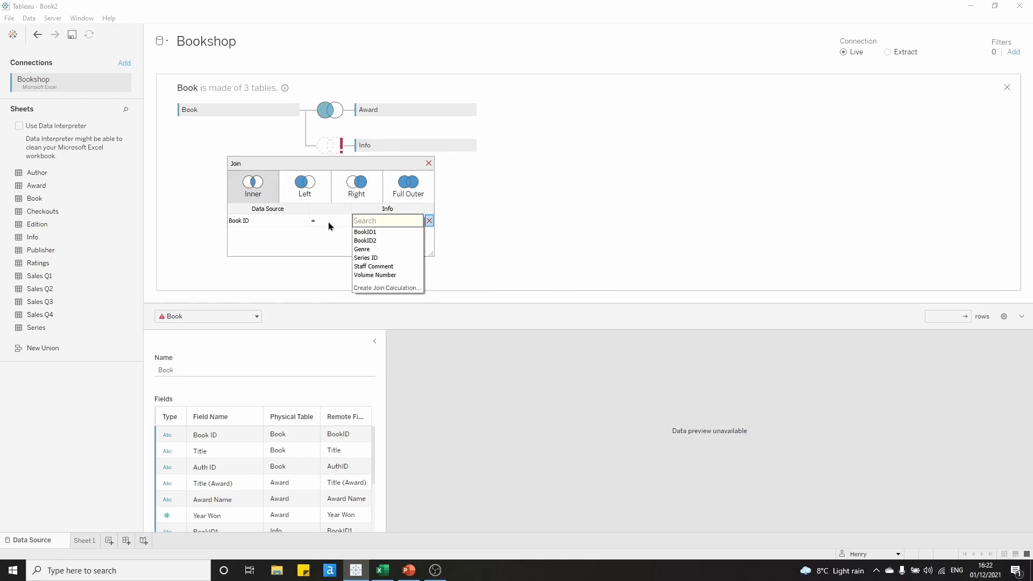
mouse_move(387, 288)
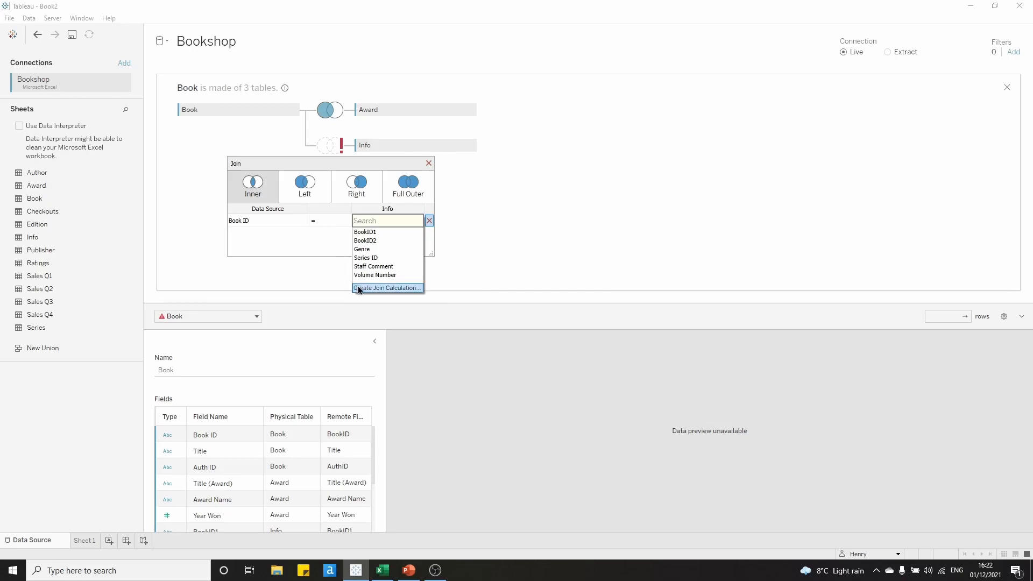
- Create the join calculation [BookID1]+[BookID2] on the Info side and confirm it
left_click(386, 288)
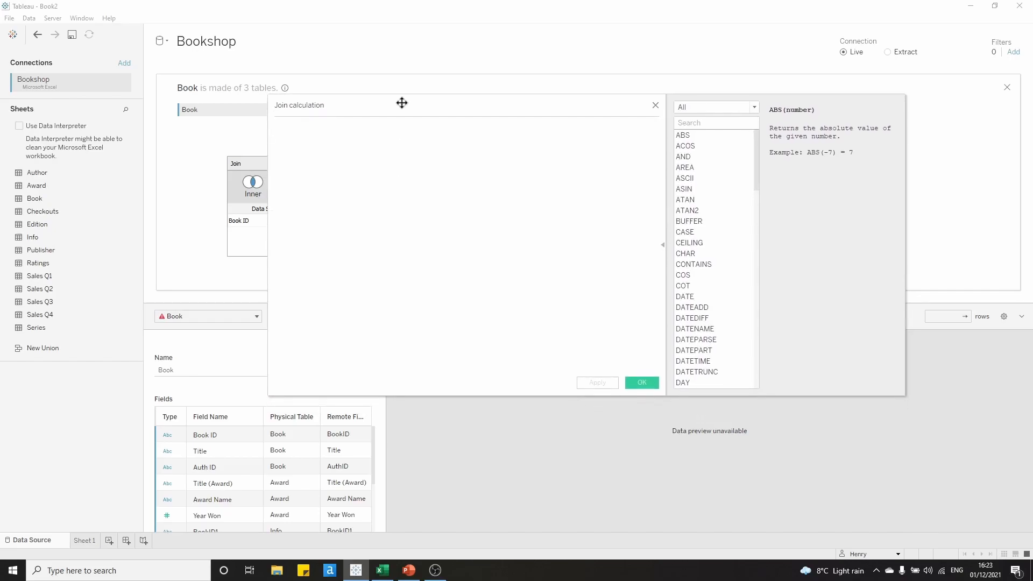
type("bb")
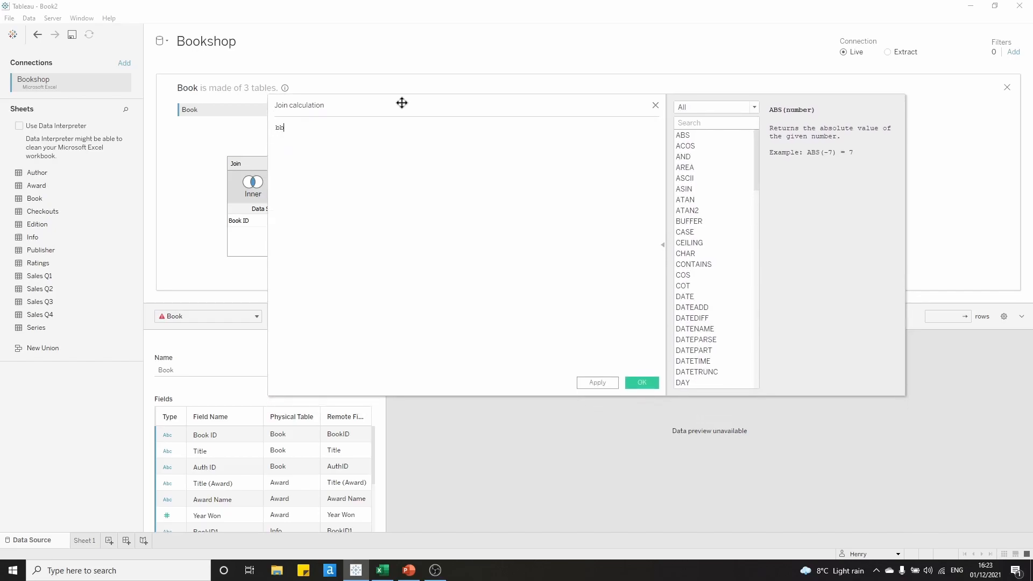
type("oo")
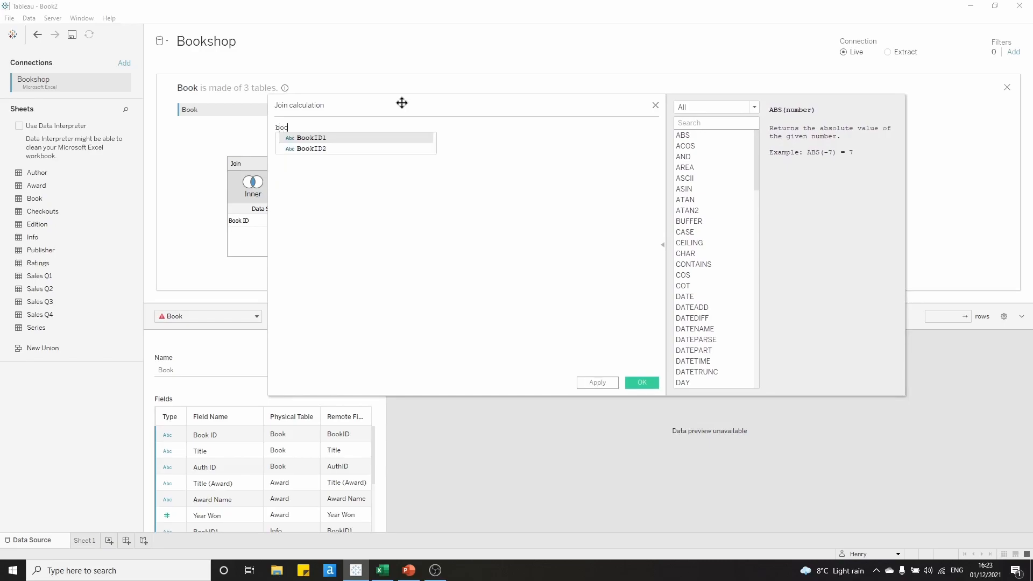
left_click(310, 138)
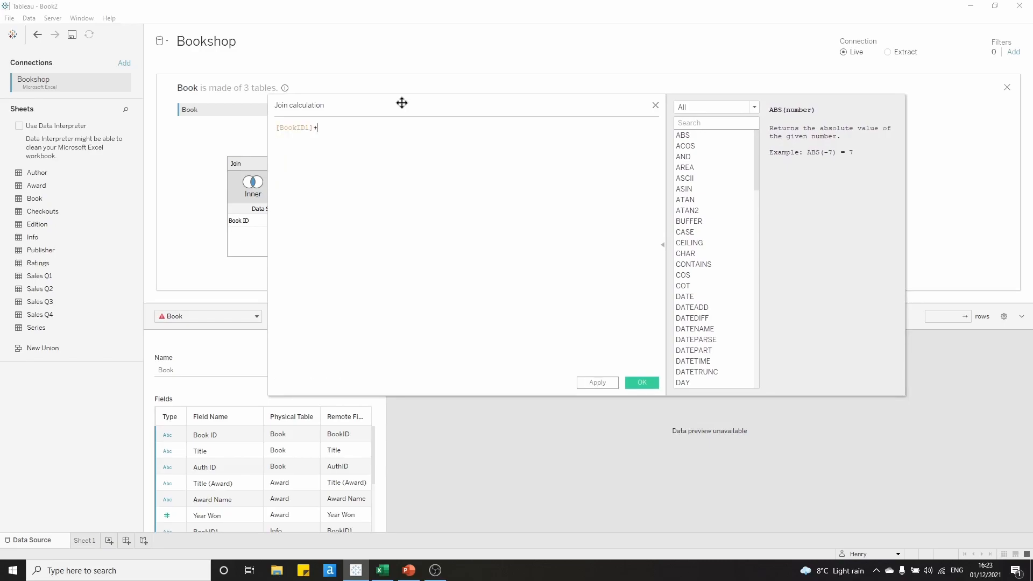
type("boo")
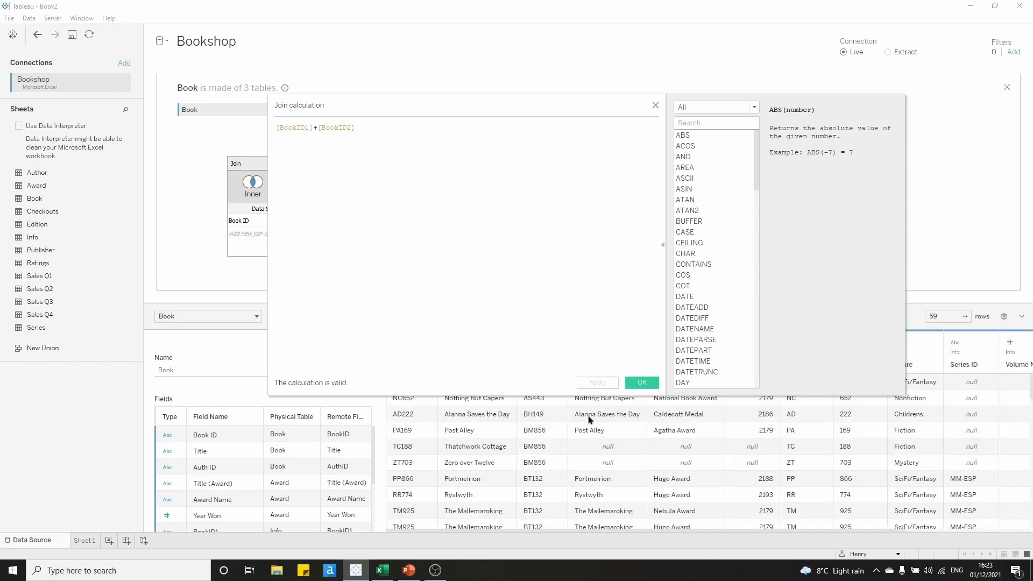
left_click(641, 382)
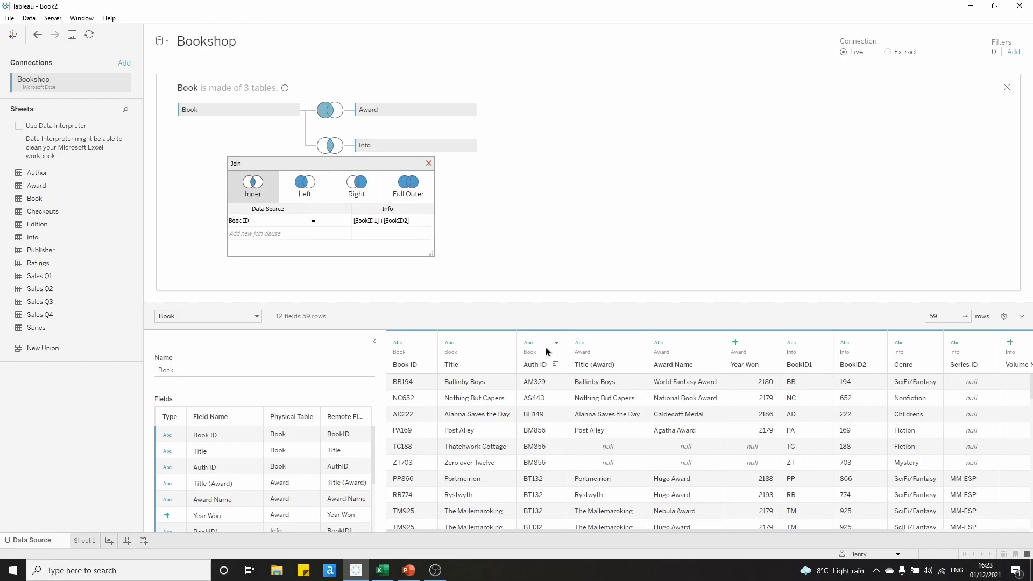
mouse_move(437, 167)
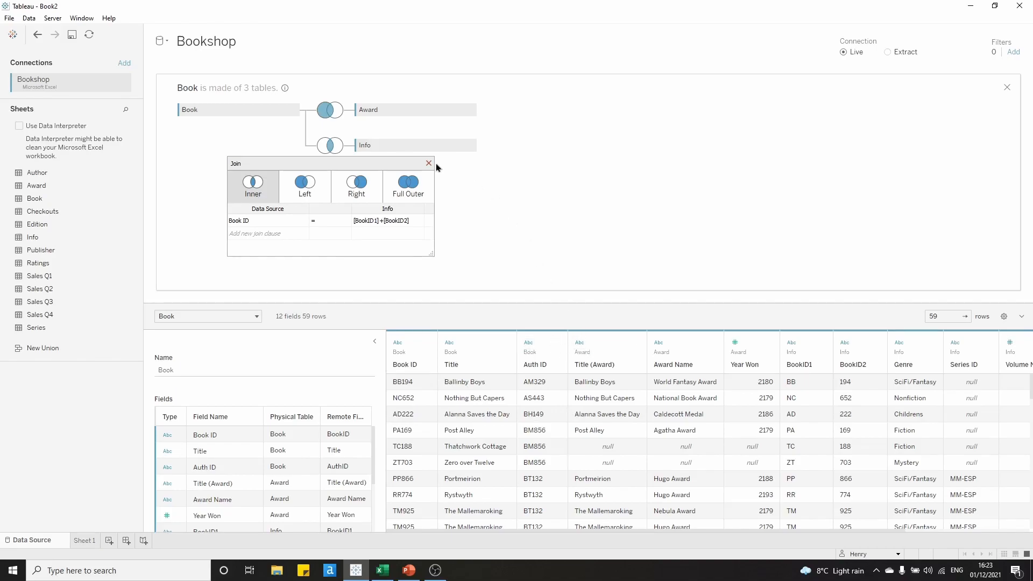
mouse_move(417, 167)
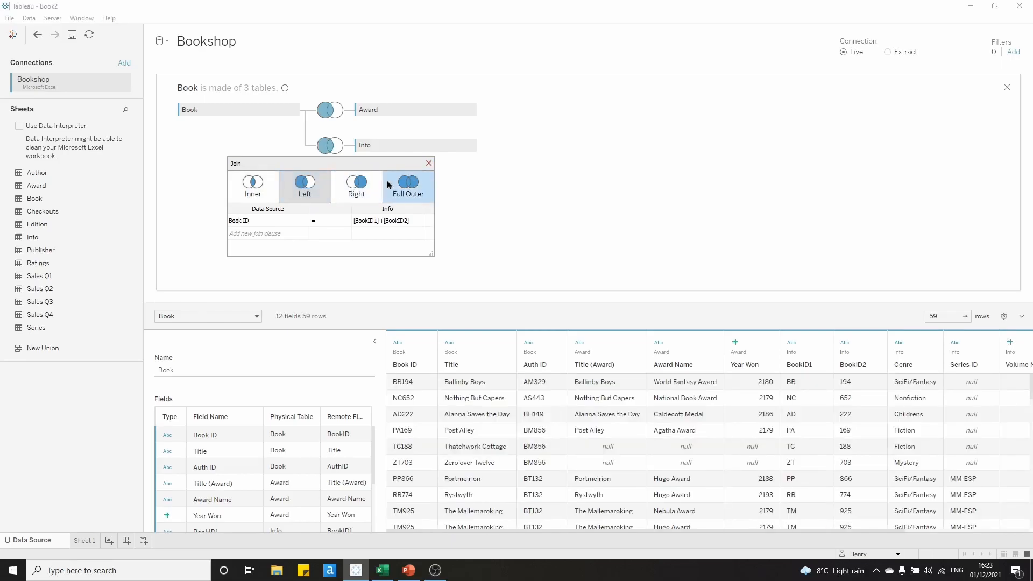
- Switch the Book–Info join to Left and dismiss its settings
left_click(428, 162)
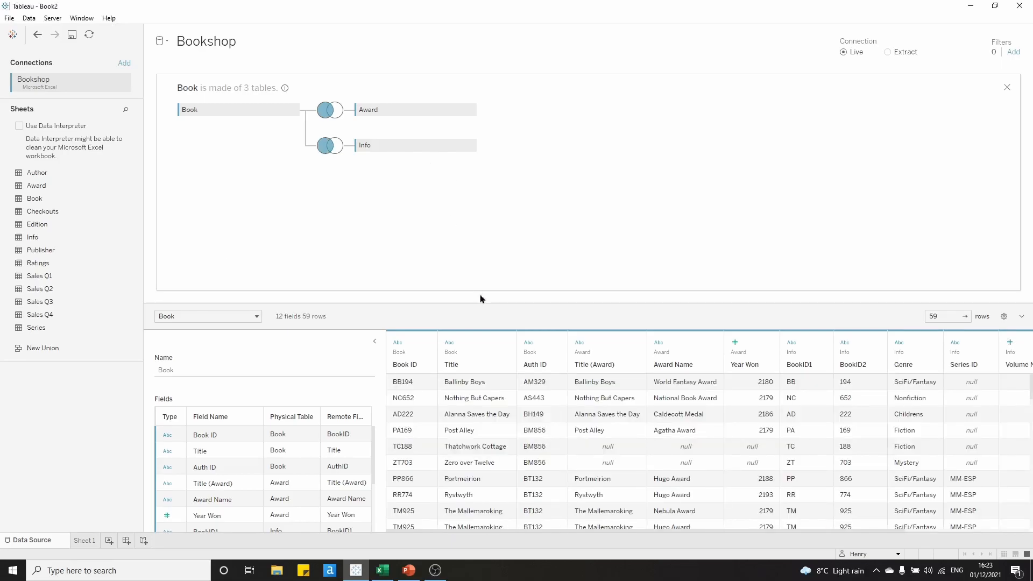
mouse_move(495, 531)
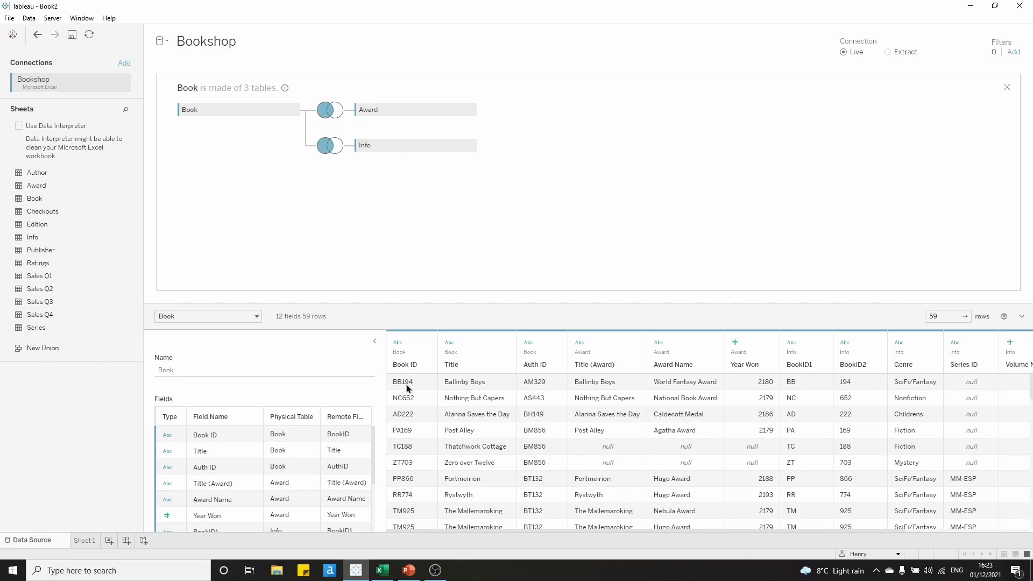
mouse_move(792, 389)
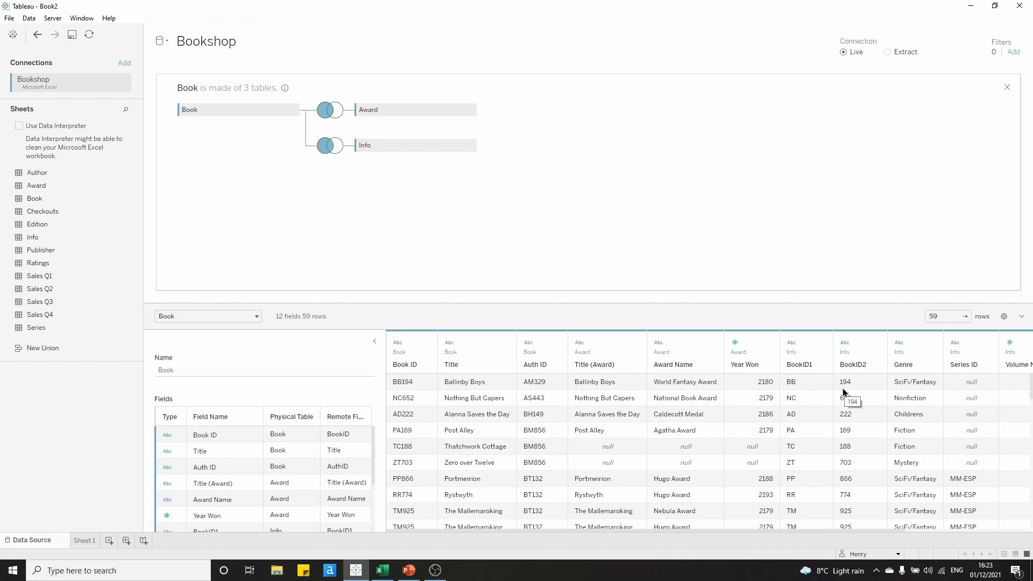
mouse_move(484, 388)
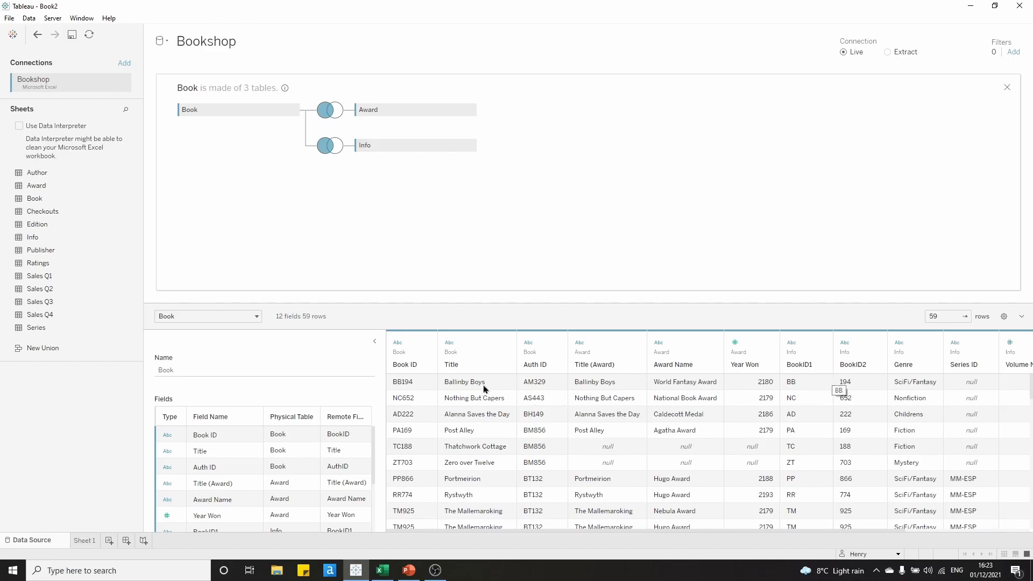
mouse_move(808, 395)
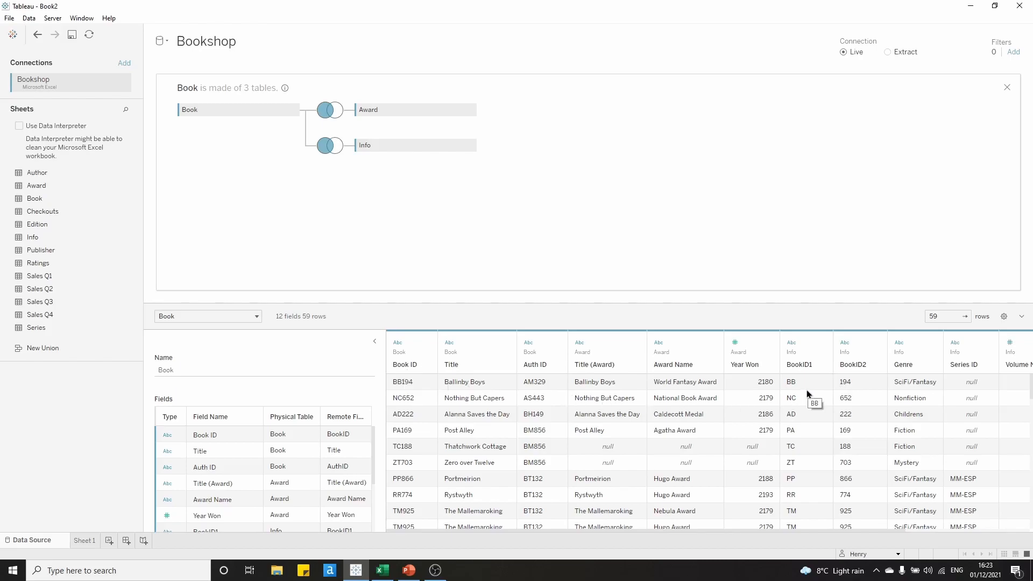
mouse_move(831, 387)
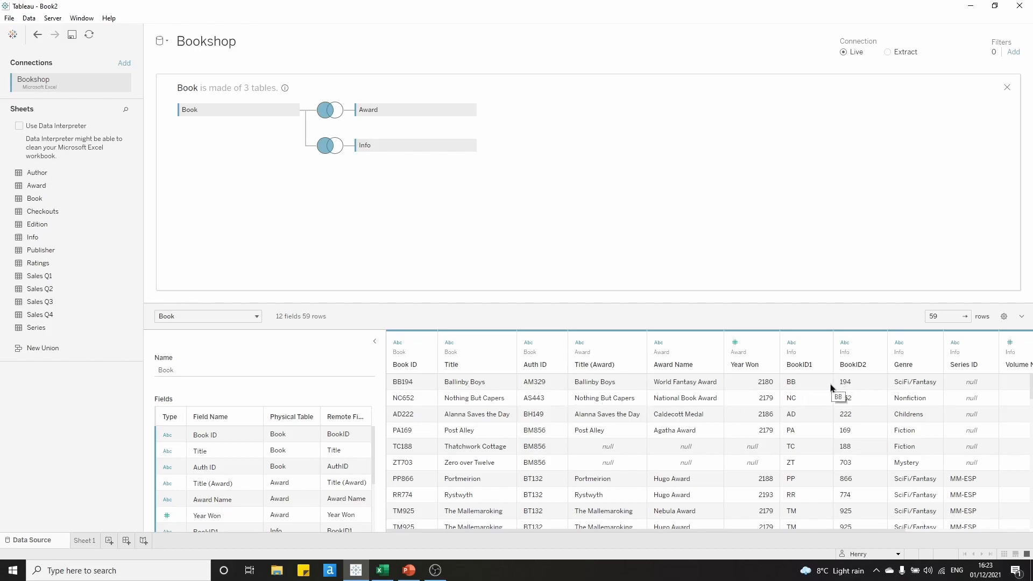
mouse_move(409, 389)
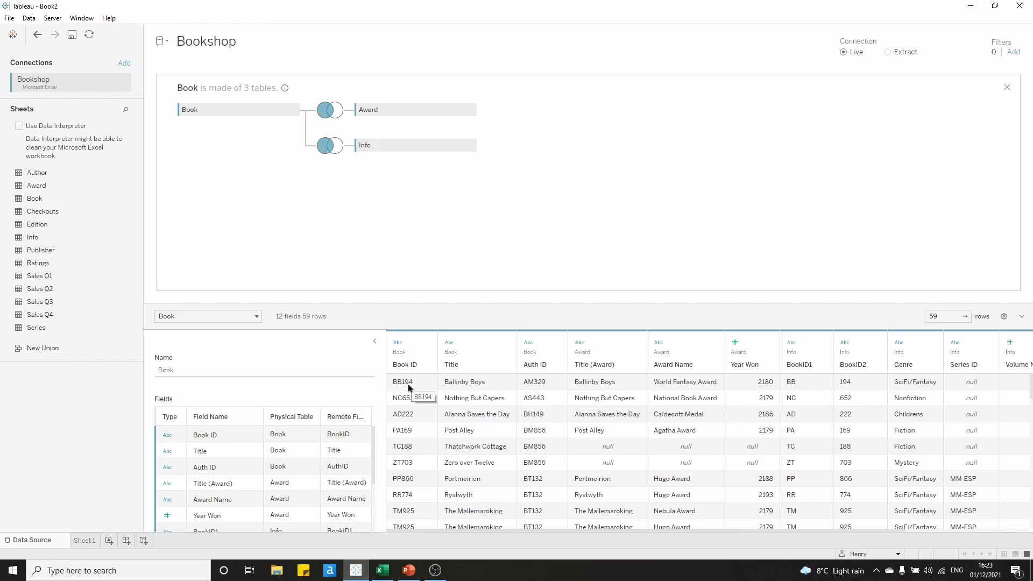
mouse_move(326, 145)
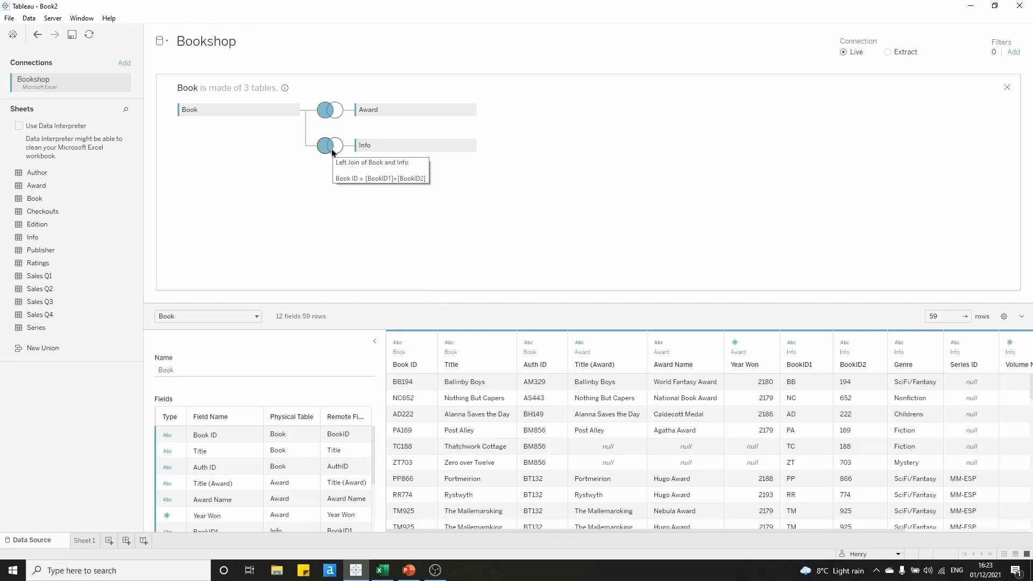
mouse_move(977, 102)
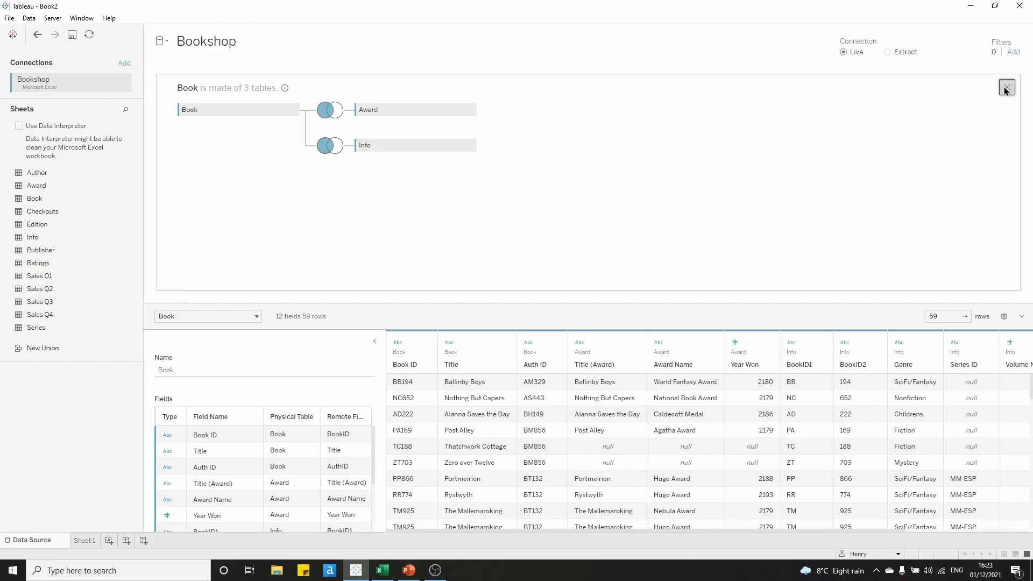
- Close the Book join canvas to see Book related to Author and Edition
left_click(1007, 86)
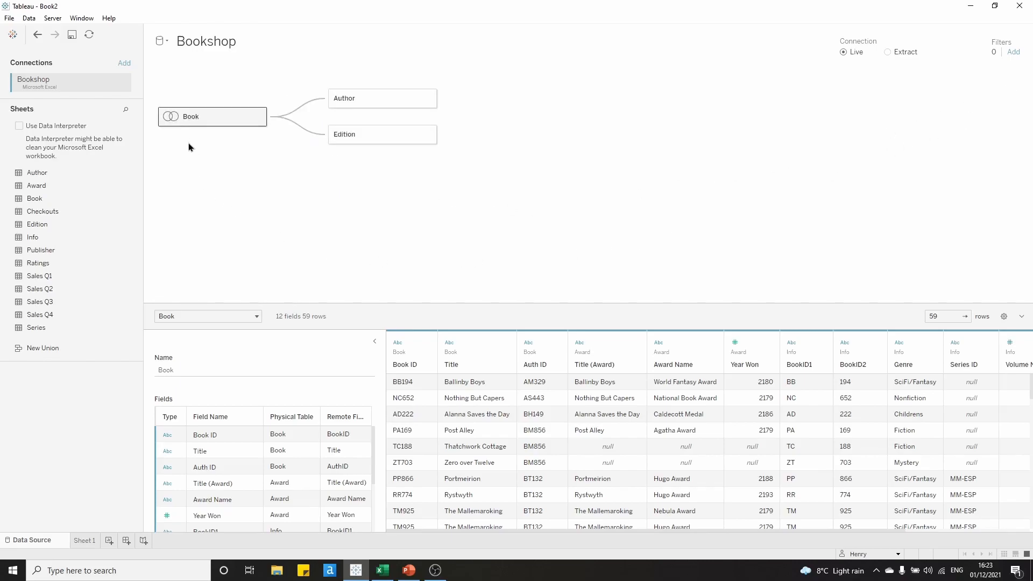
mouse_move(172, 123)
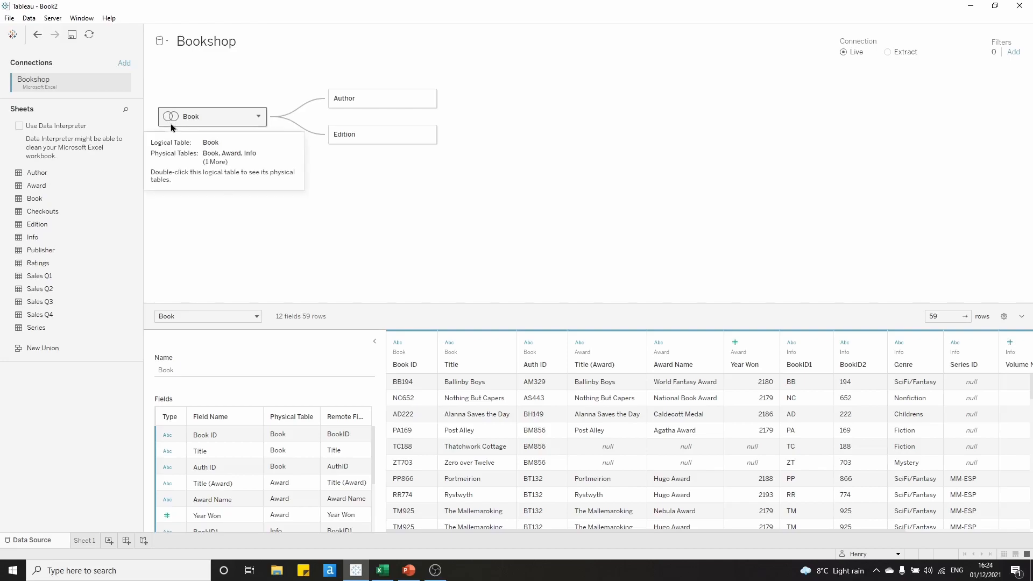
mouse_move(284, 213)
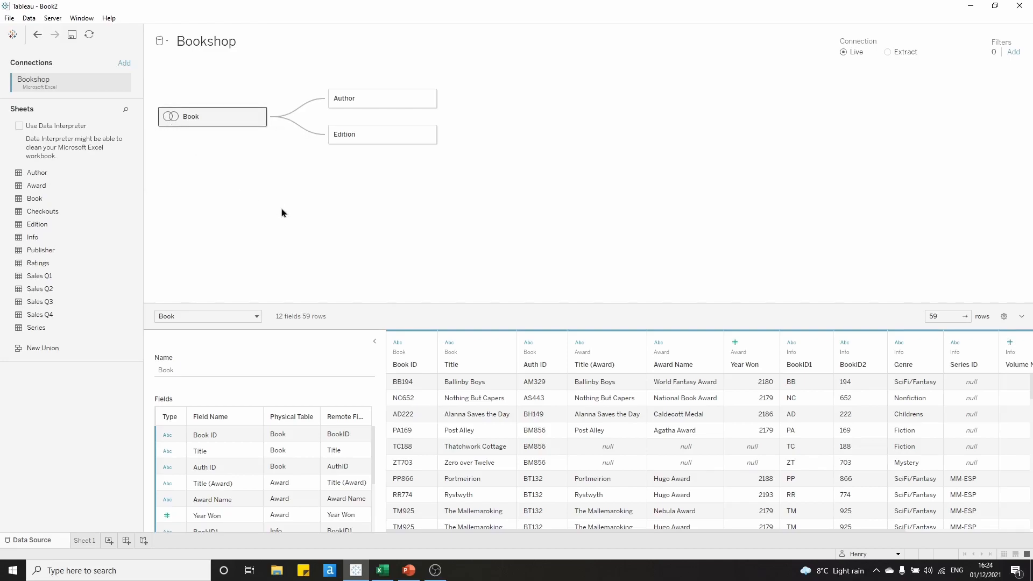